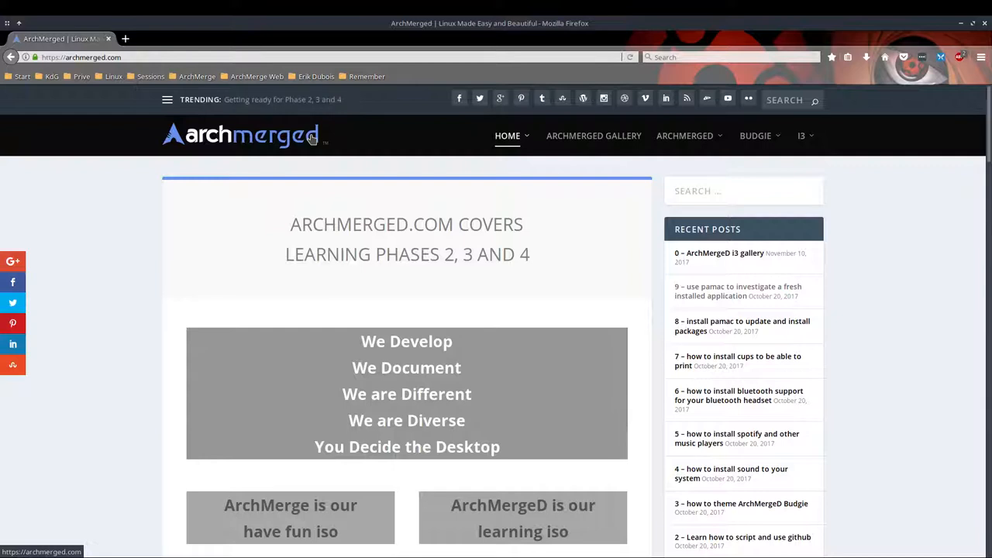
mouse_move(205, 147)
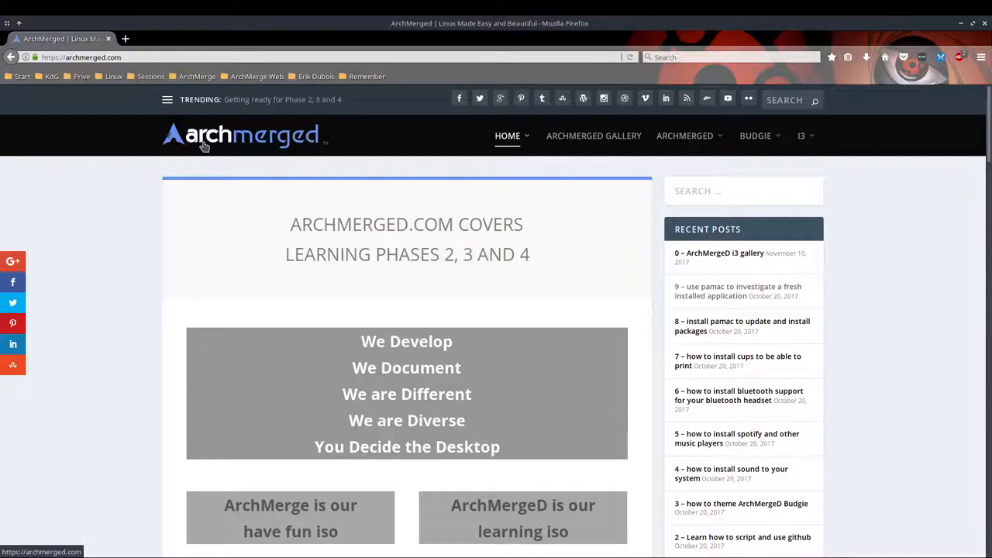
mouse_move(282, 146)
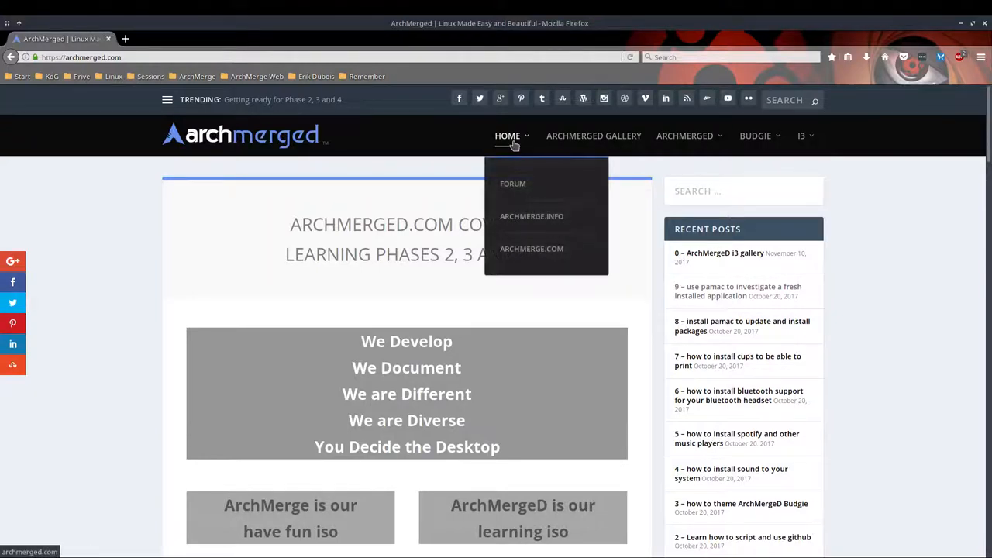
mouse_move(513, 186)
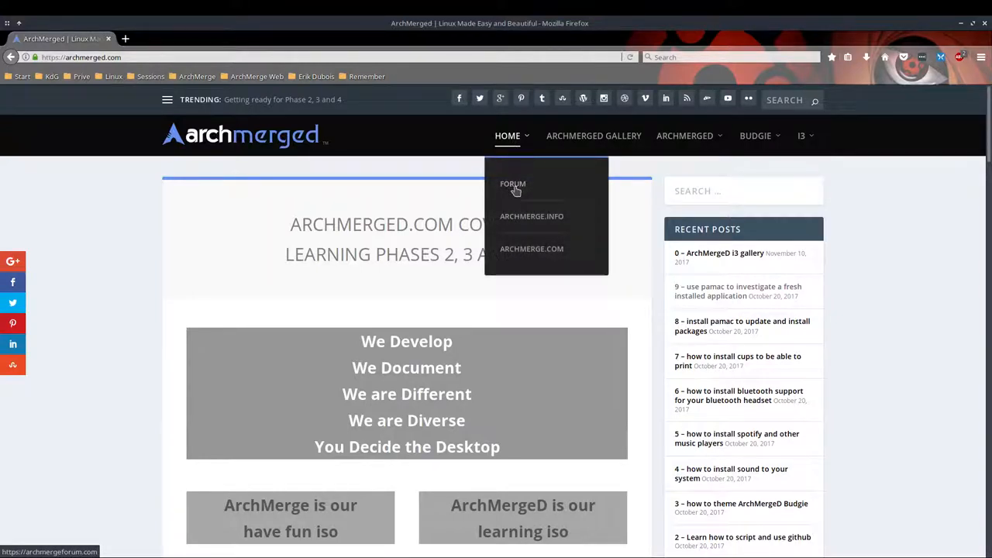
mouse_move(524, 251)
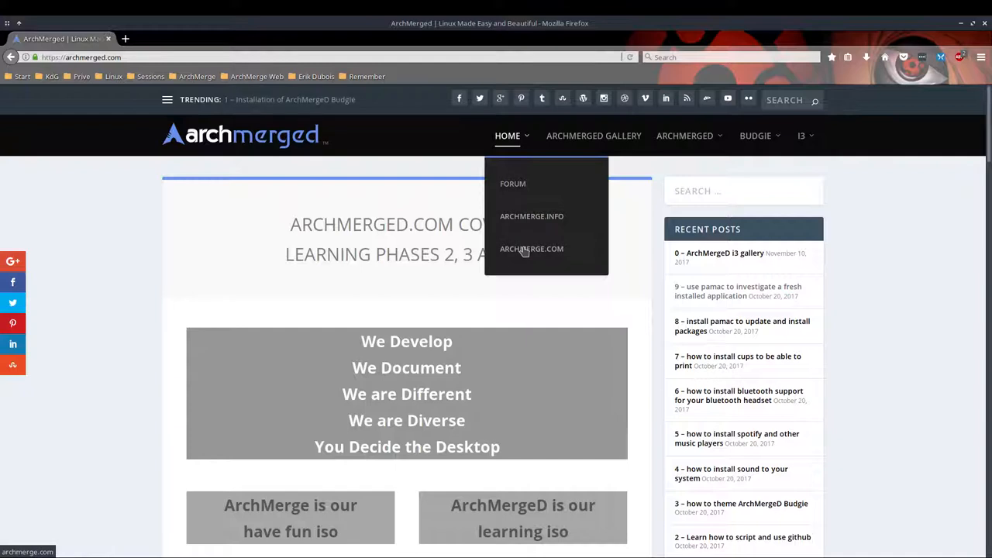
mouse_move(532, 217)
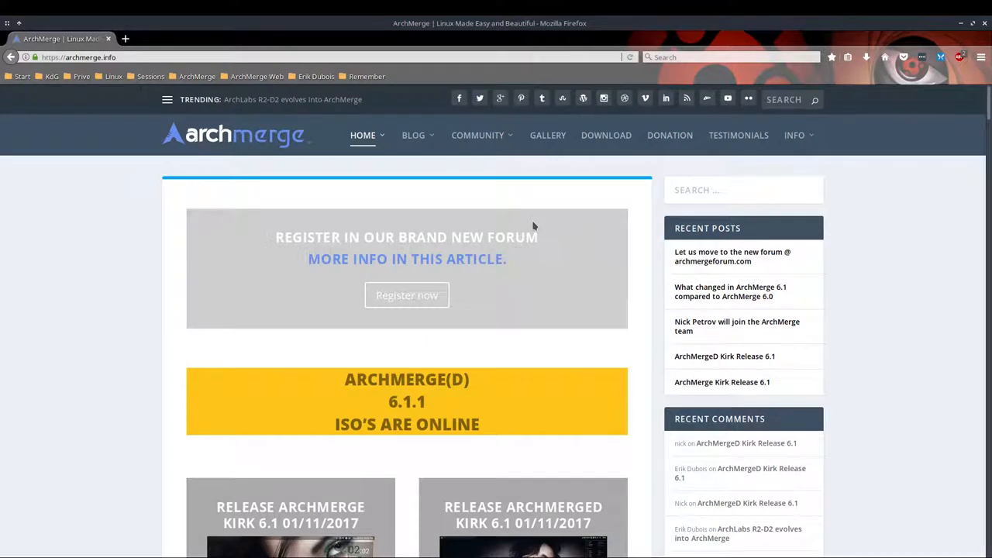
mouse_move(607, 135)
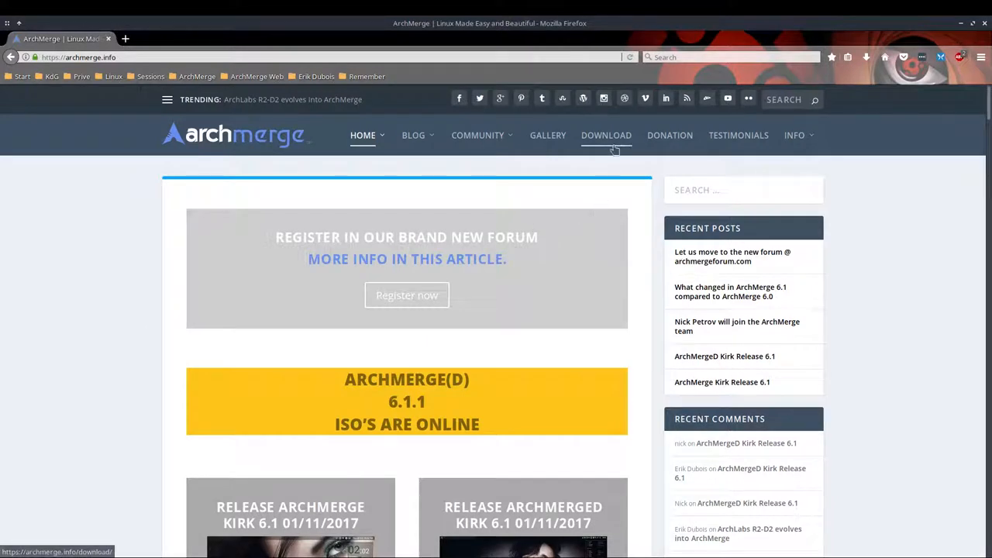
- Go to the ArchMerge download page from the site's top navigation
left_click(607, 135)
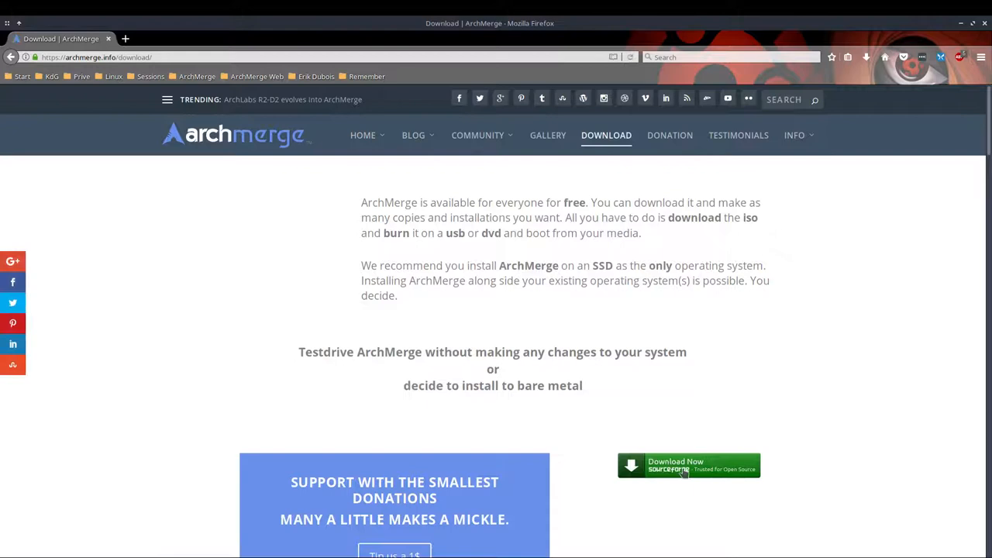
- Follow Download Now to SourceForge and browse into the ArchMergeD files folder
left_click(689, 465)
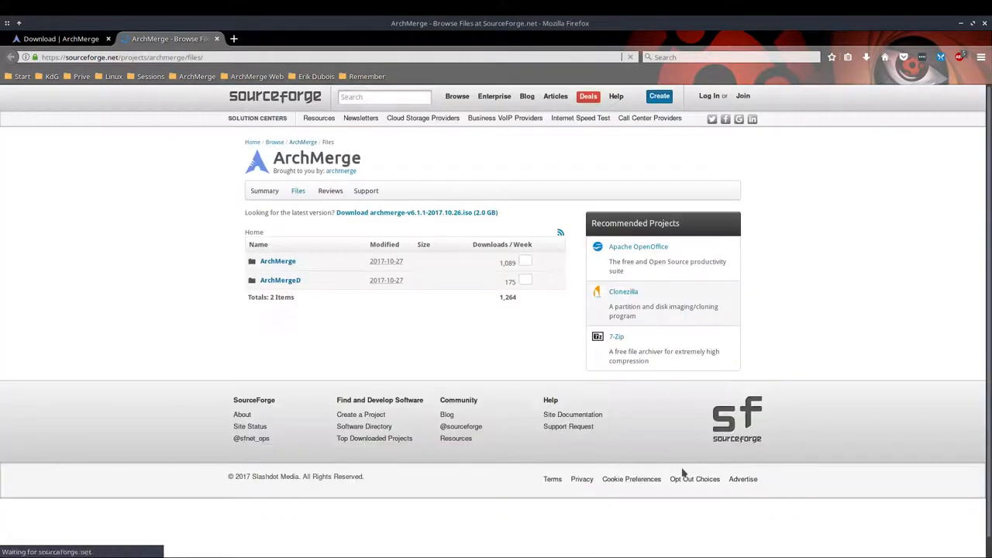
mouse_move(280, 291)
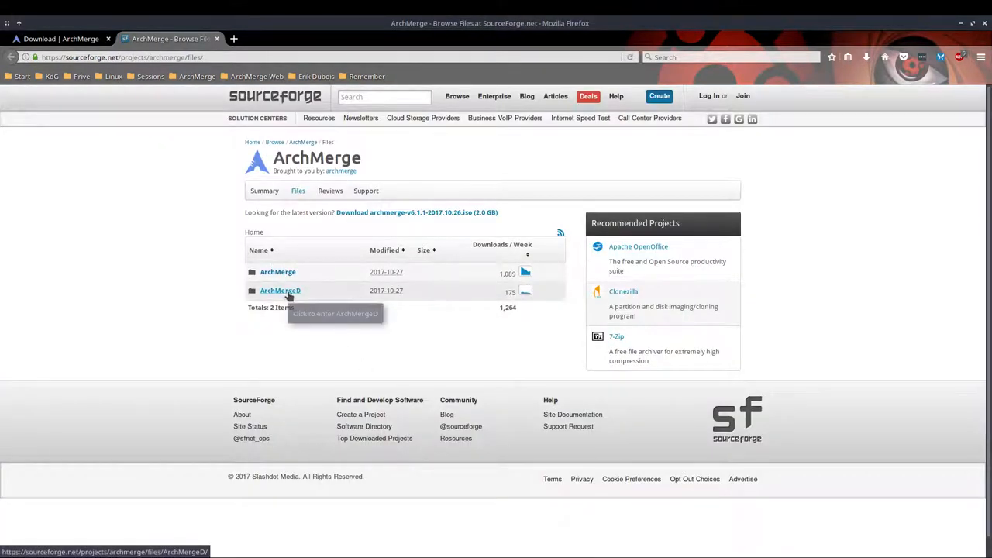
left_click(279, 291)
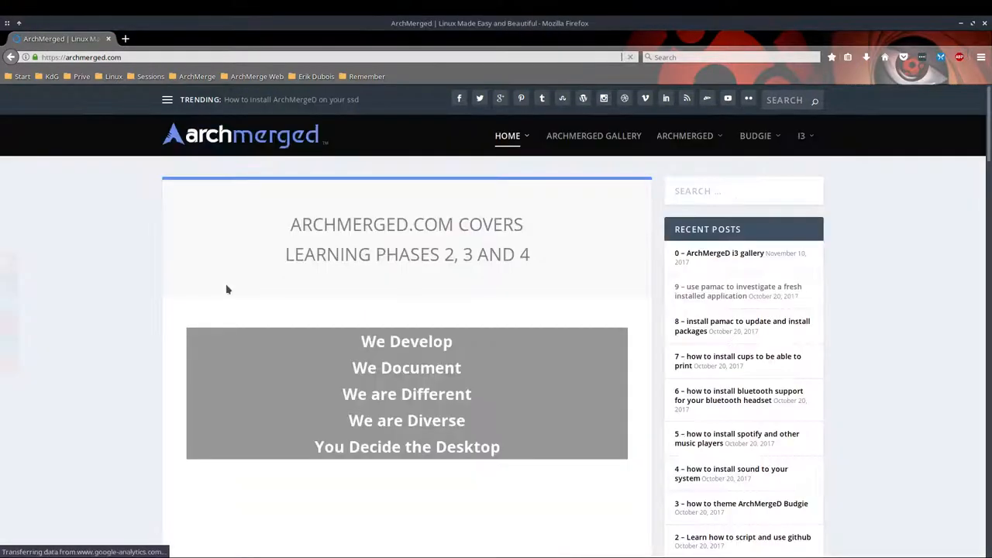
scroll("down", 3)
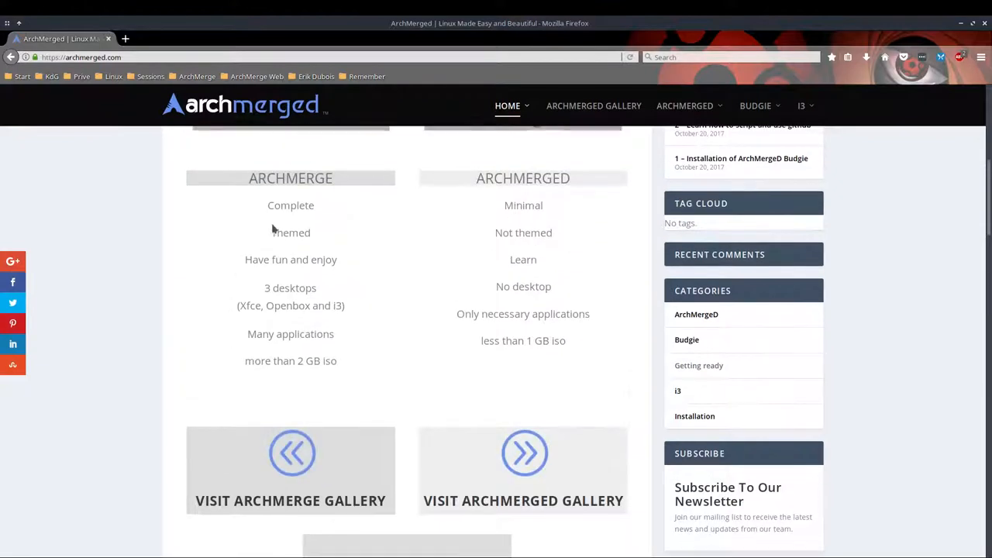
mouse_move(289, 301)
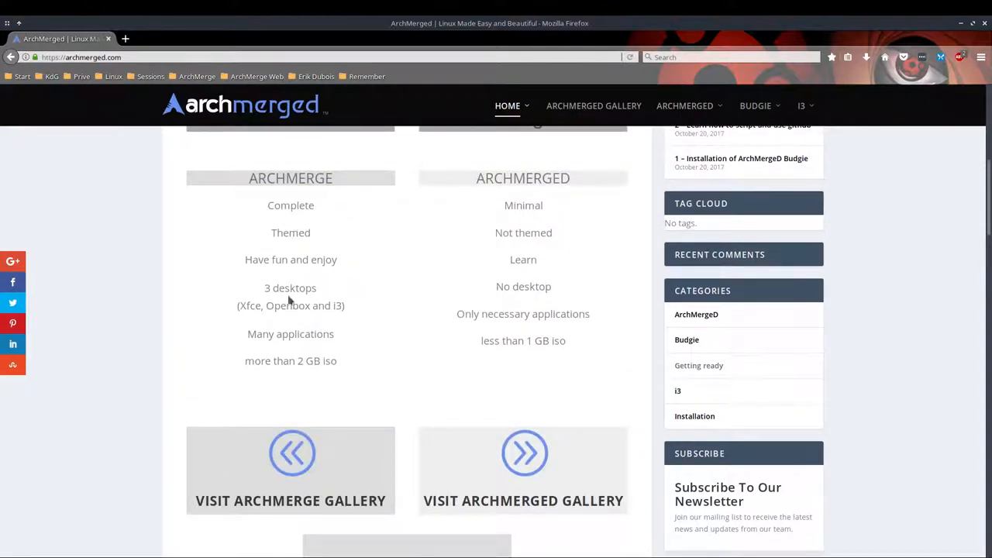
double_click(290, 287)
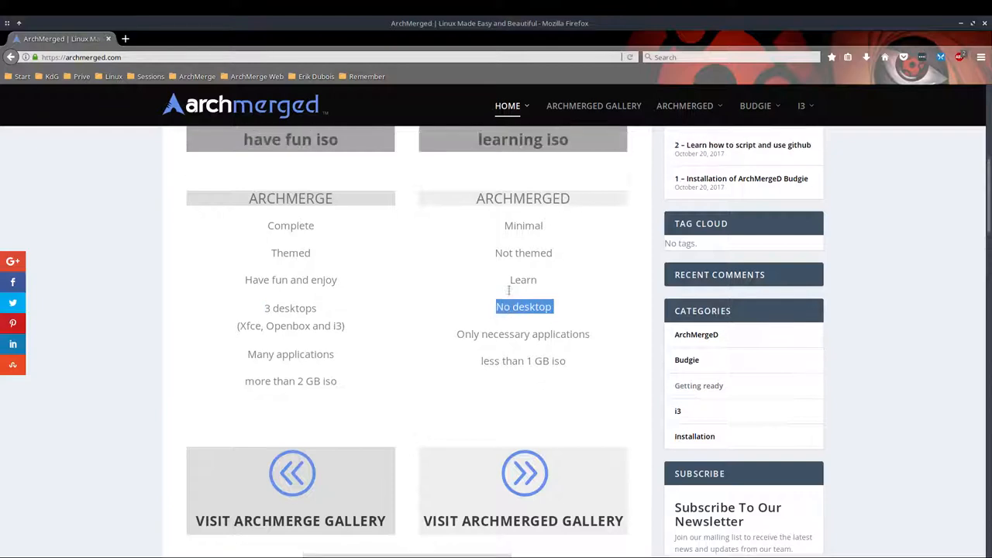
scroll("up", 3)
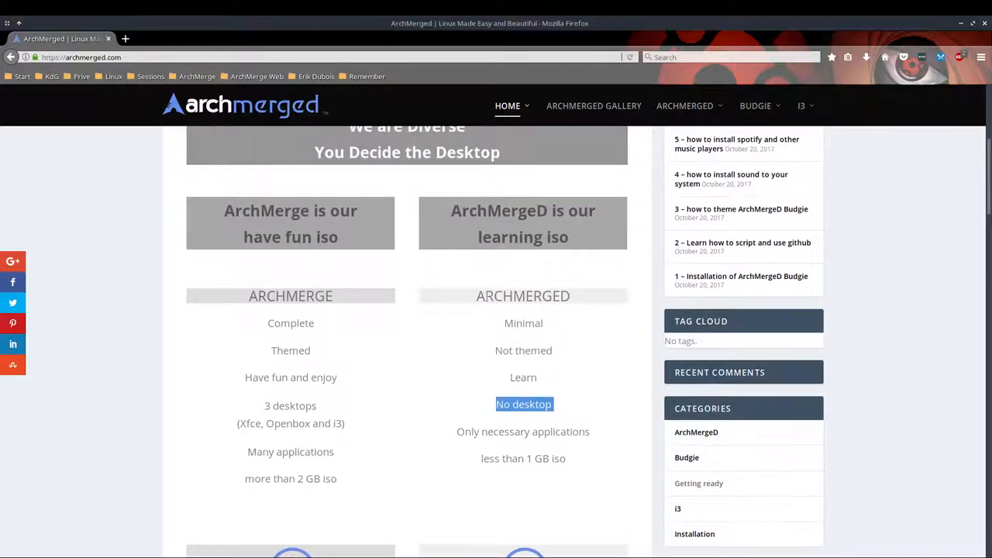
double_click(522, 295)
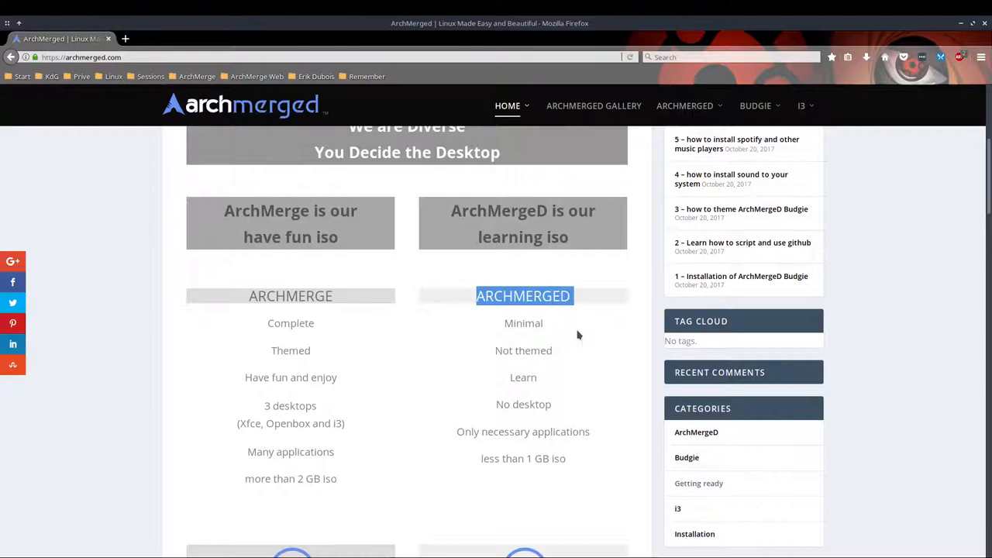
scroll("down", 3)
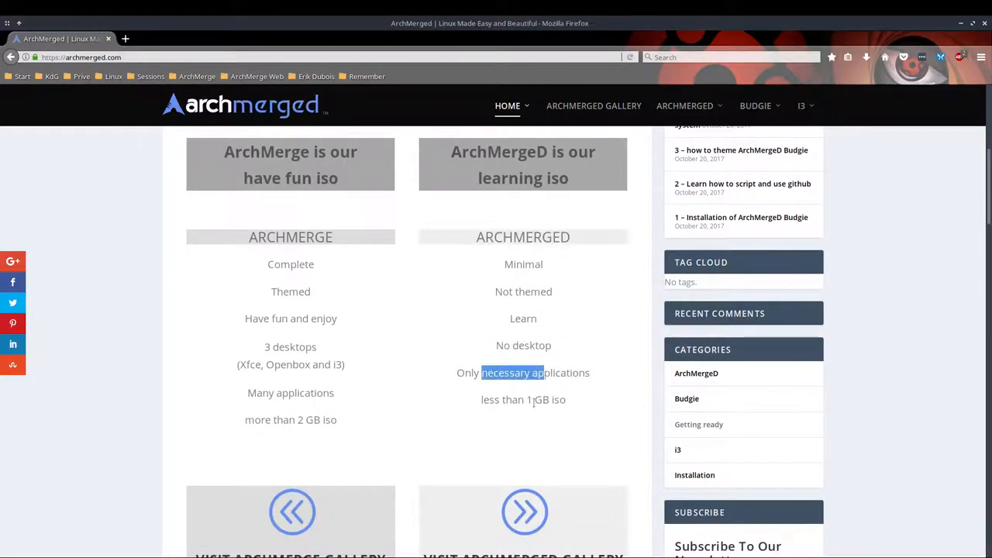
scroll("up", 3)
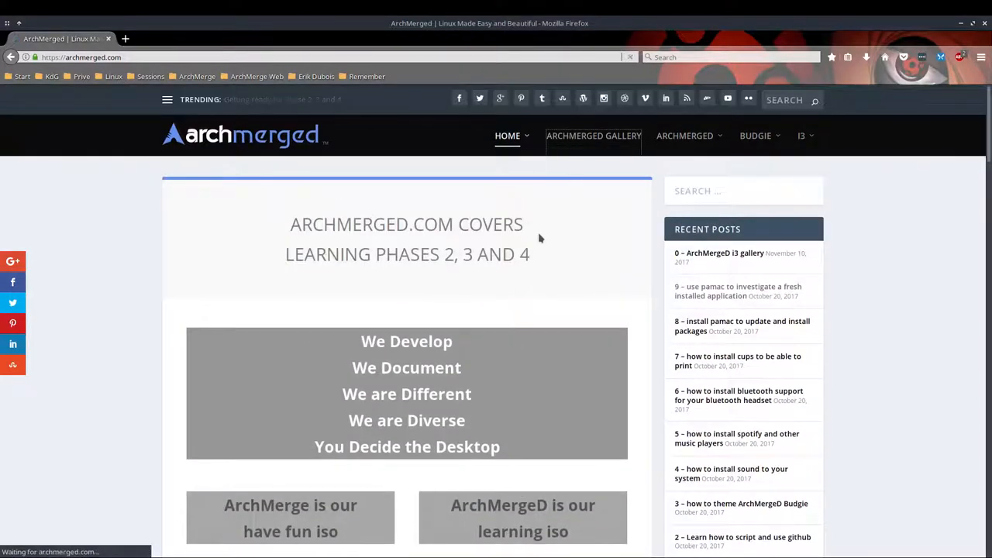
- View the ARCHMERGED-I3 screenshot enlarged in the ArchMerged Gallery, then close it
left_click(593, 136)
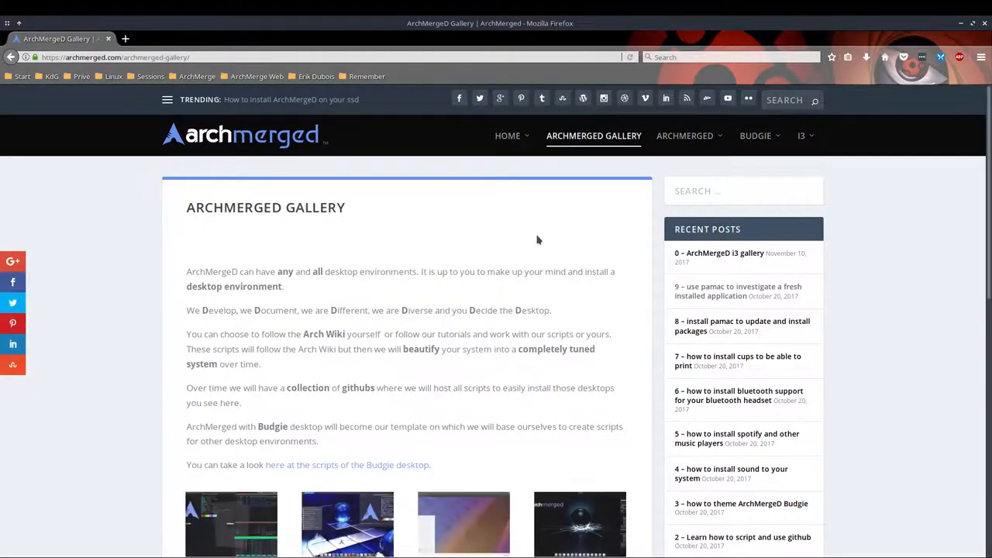
scroll("down", 3)
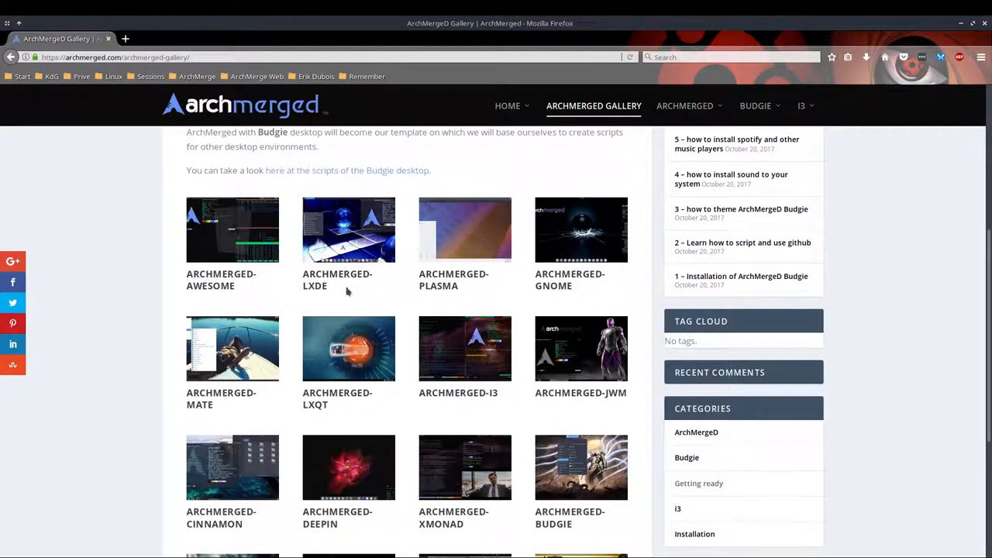
mouse_move(465, 428)
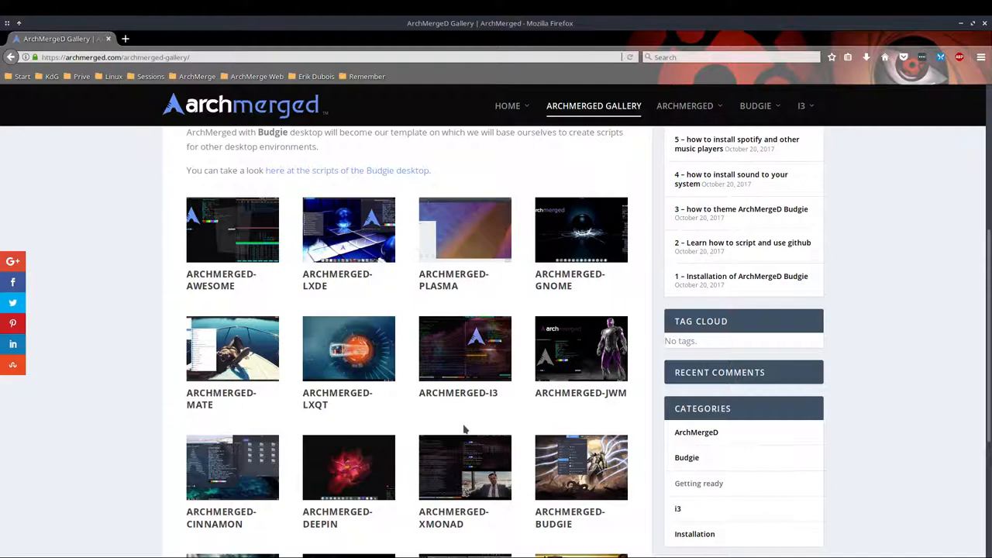
left_click(465, 347)
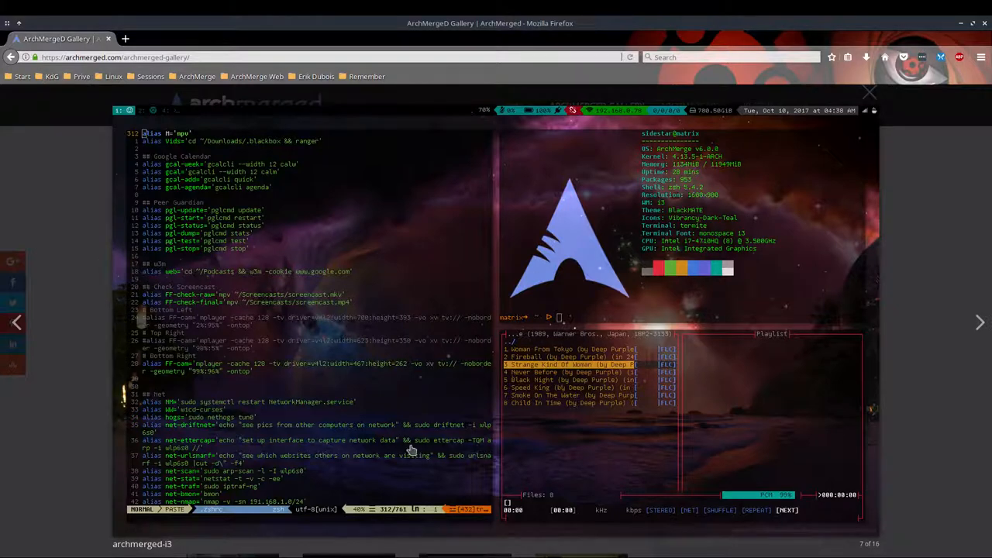
left_click(868, 93)
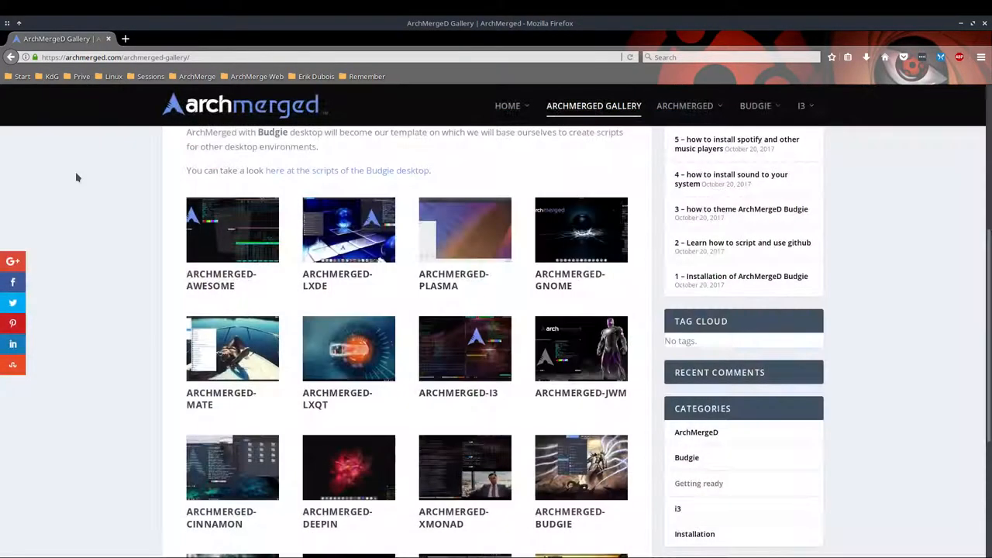
mouse_move(466, 349)
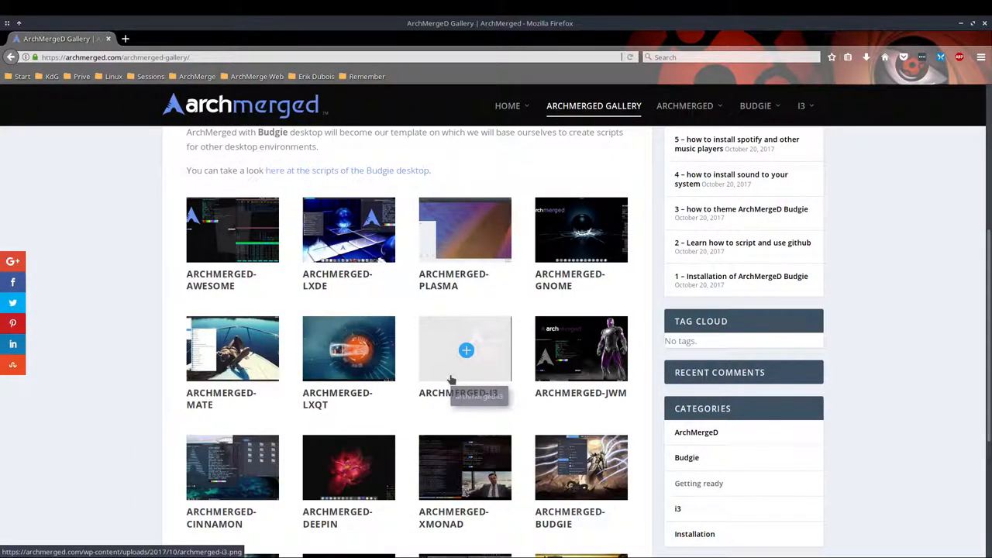
mouse_move(701, 116)
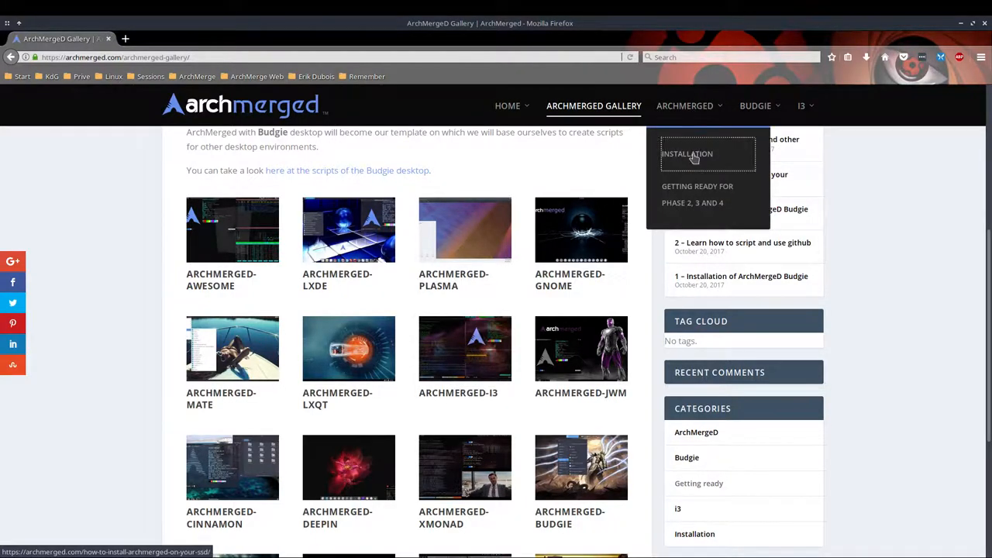
left_click(687, 154)
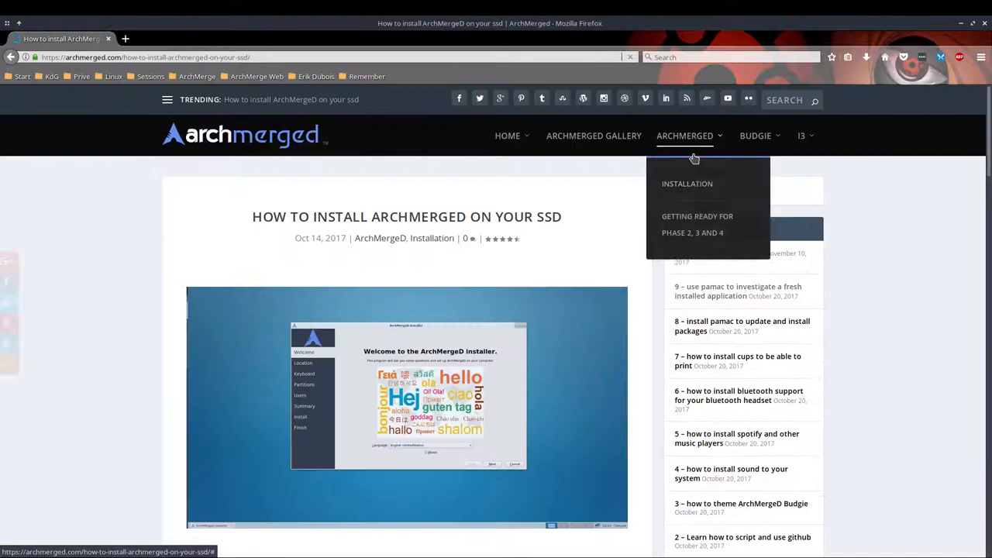
scroll("down", 3)
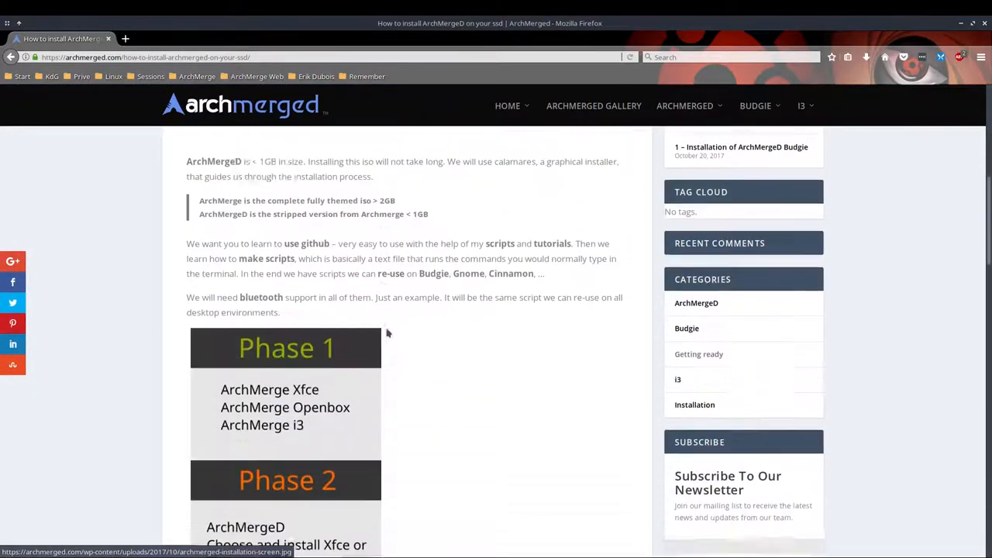
scroll("down", 3)
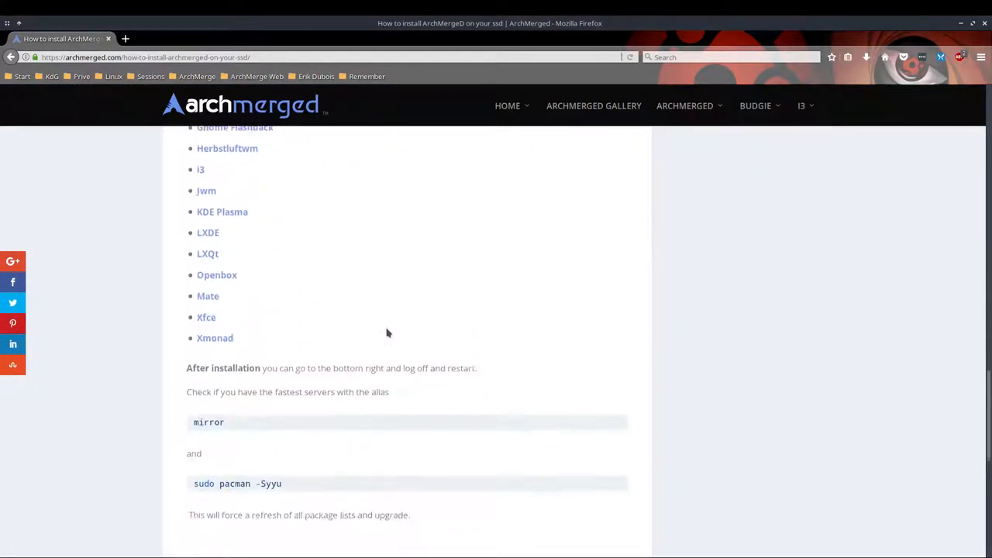
scroll("down", 3)
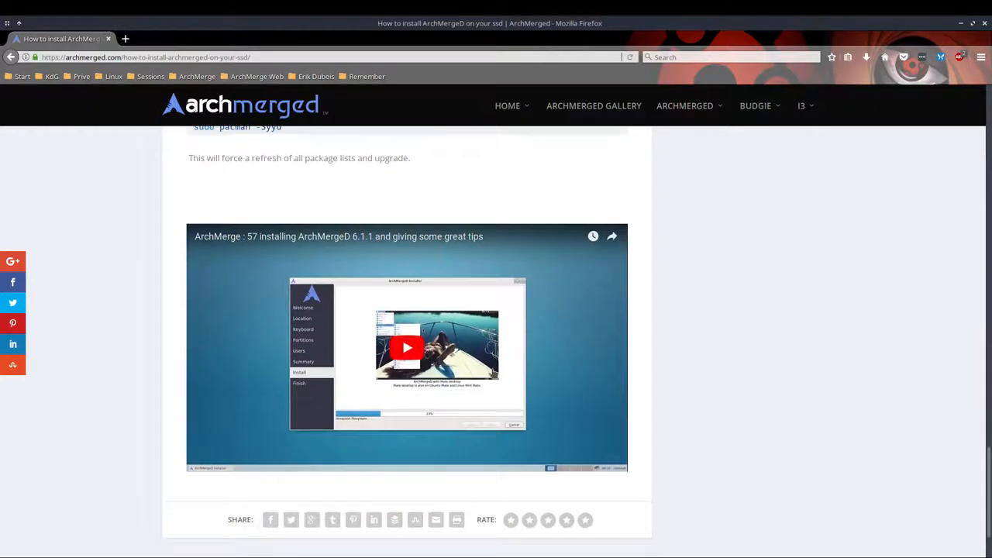
mouse_move(360, 360)
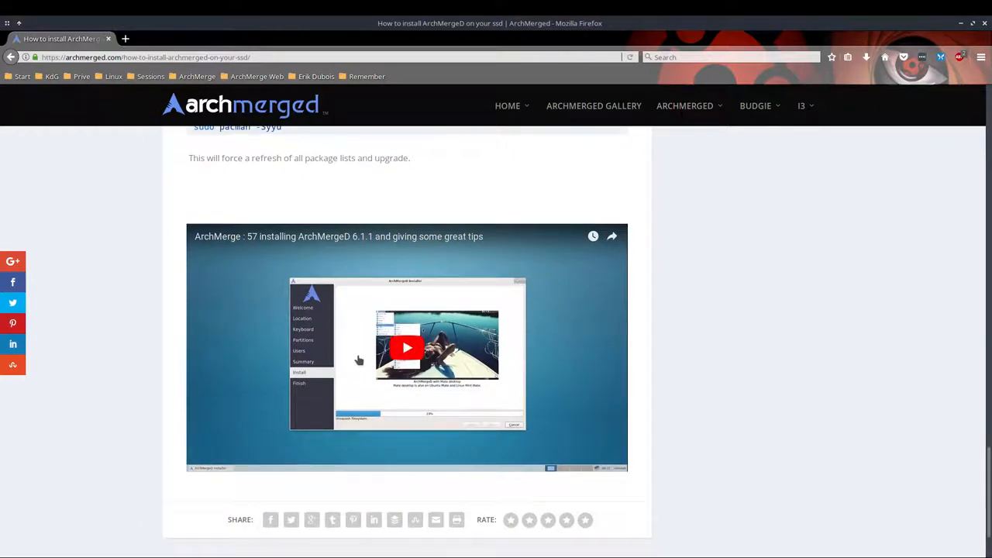
scroll("up", 3)
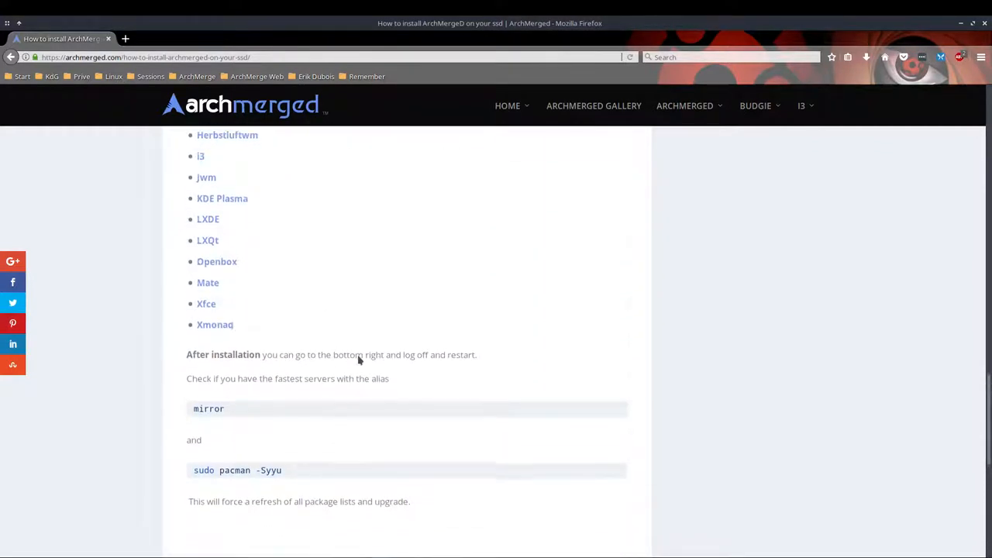
scroll("down", 3)
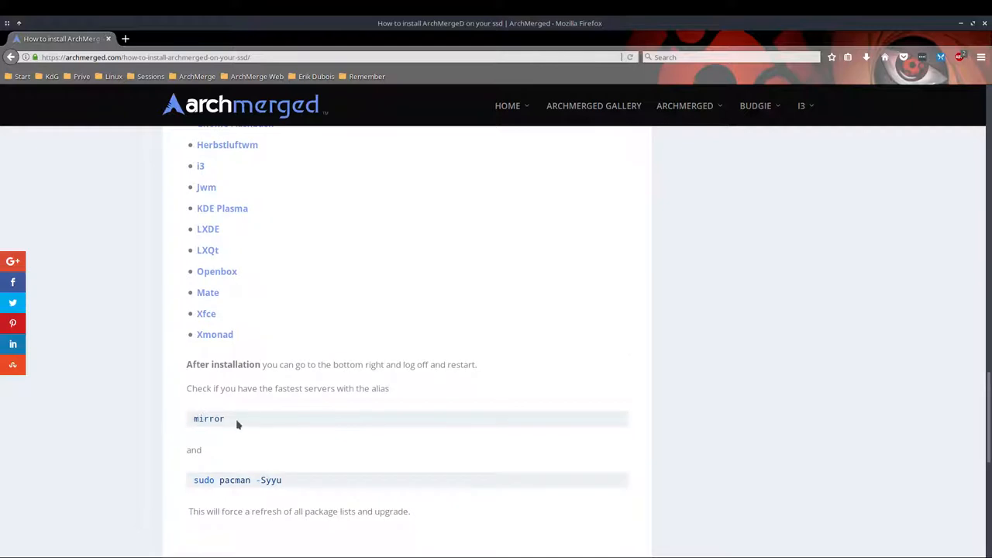
double_click(208, 418)
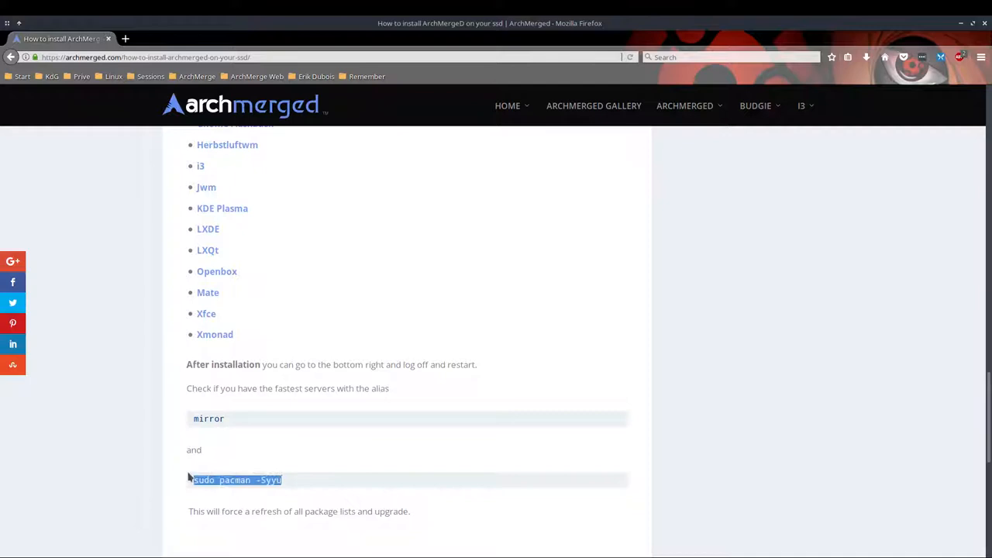
left_click(301, 481)
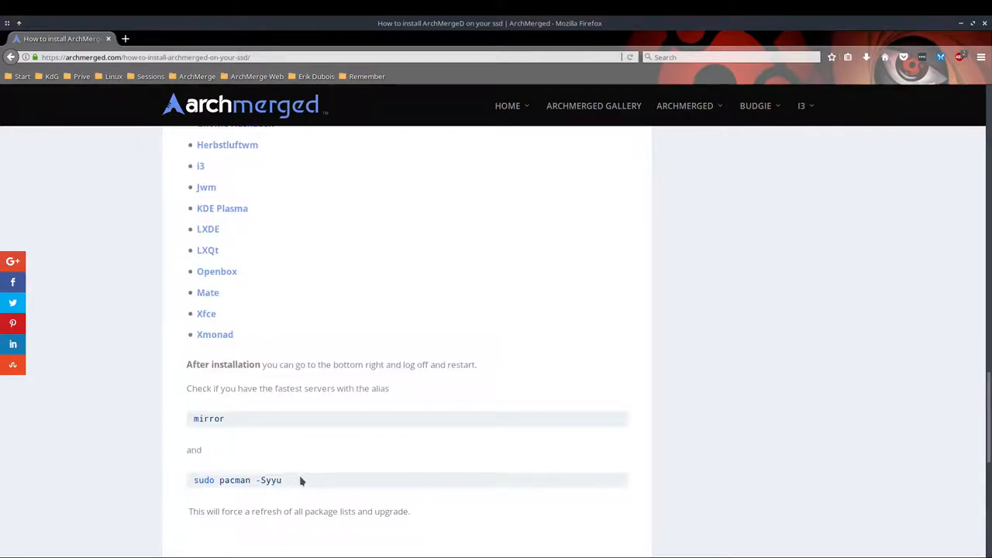
triple_click(236, 481)
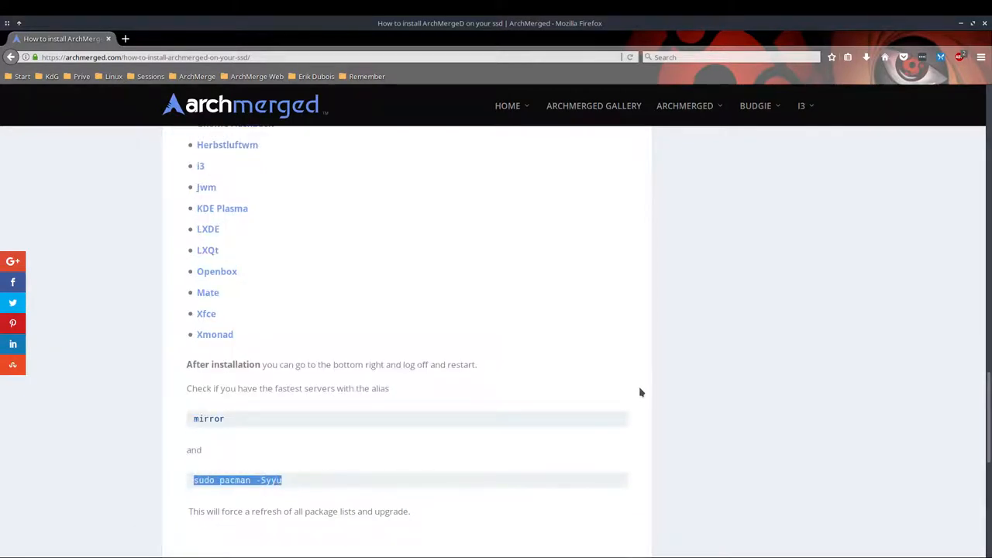
left_click(685, 106)
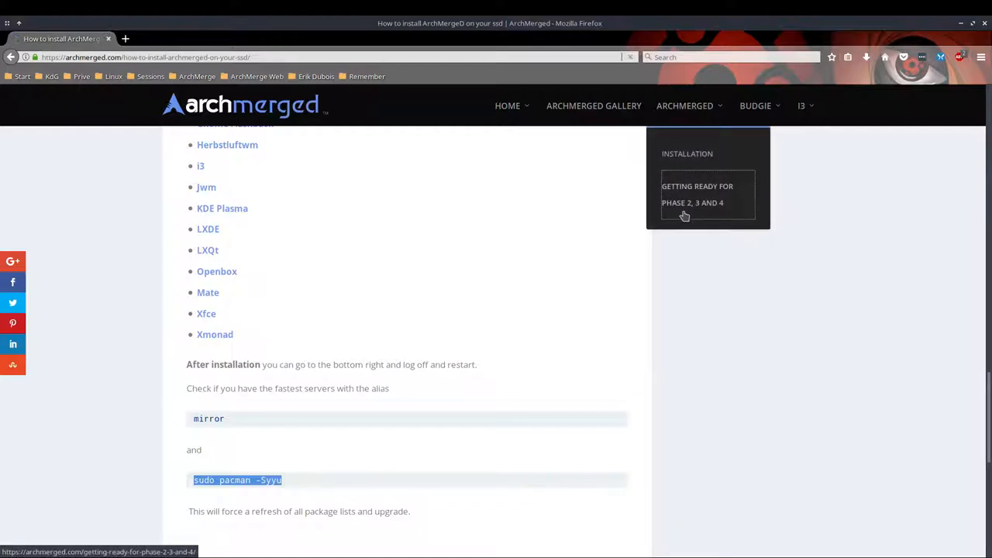
- Read down the Getting ready for Phase 2, 3 and 4 article to section 3
left_click(695, 194)
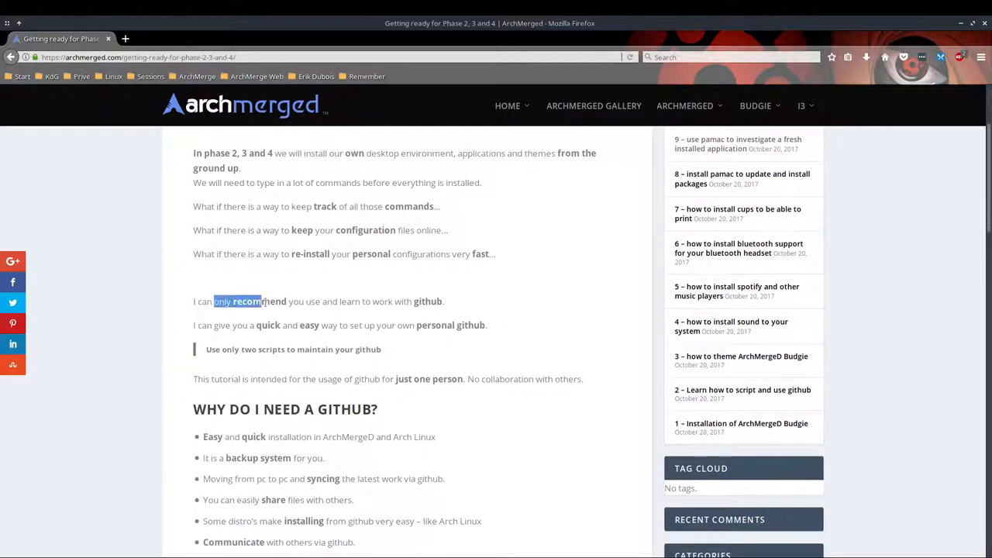
scroll("down", 3)
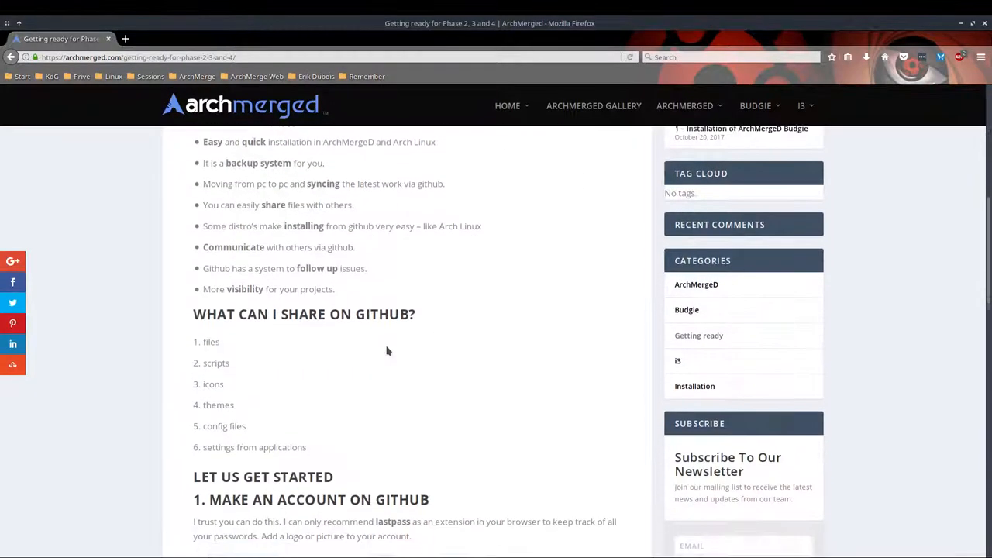
scroll("down", 3)
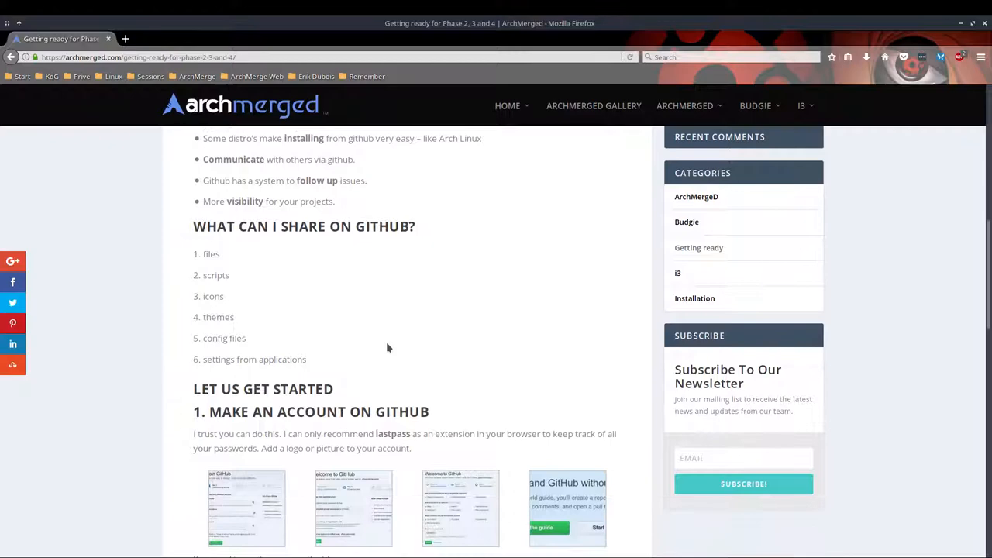
scroll("down", 3)
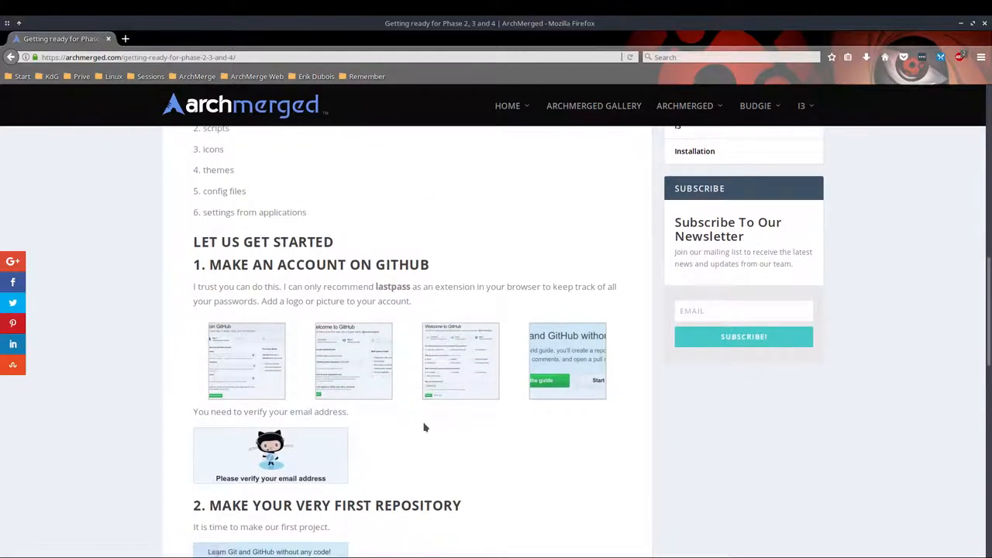
scroll("down", 3)
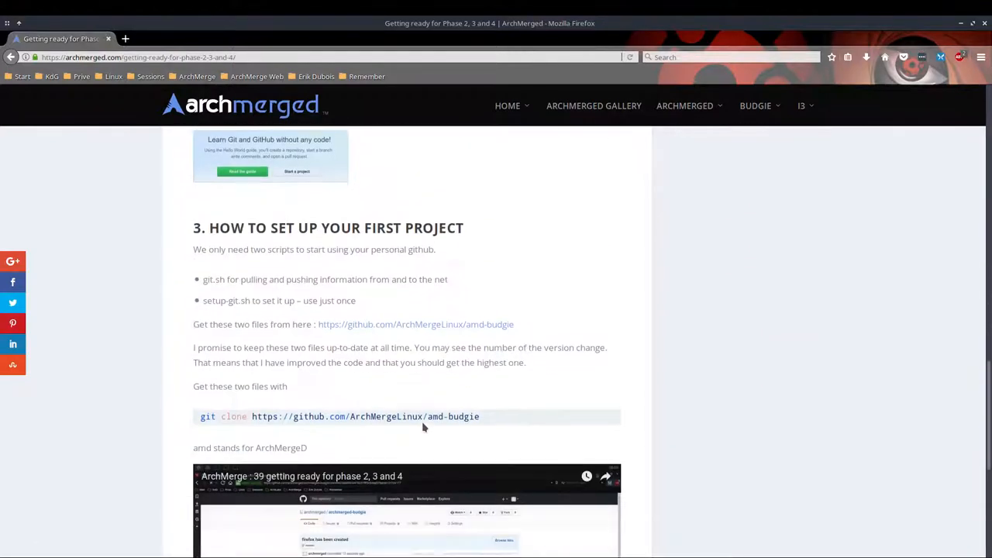
- Follow the link to the ArchMergeLinux/amd-budgie GitHub repository and look over its install scripts
left_click(415, 324)
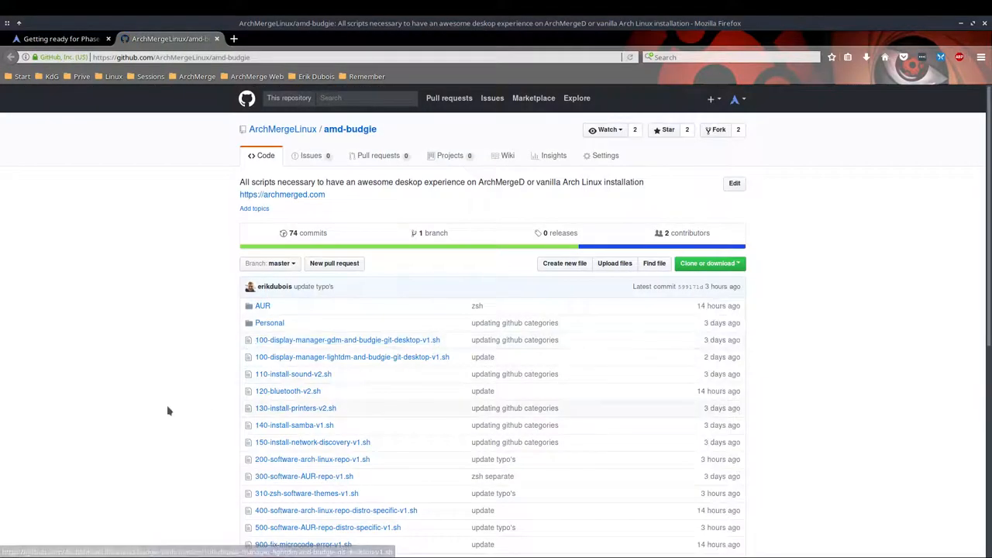
scroll("down", 3)
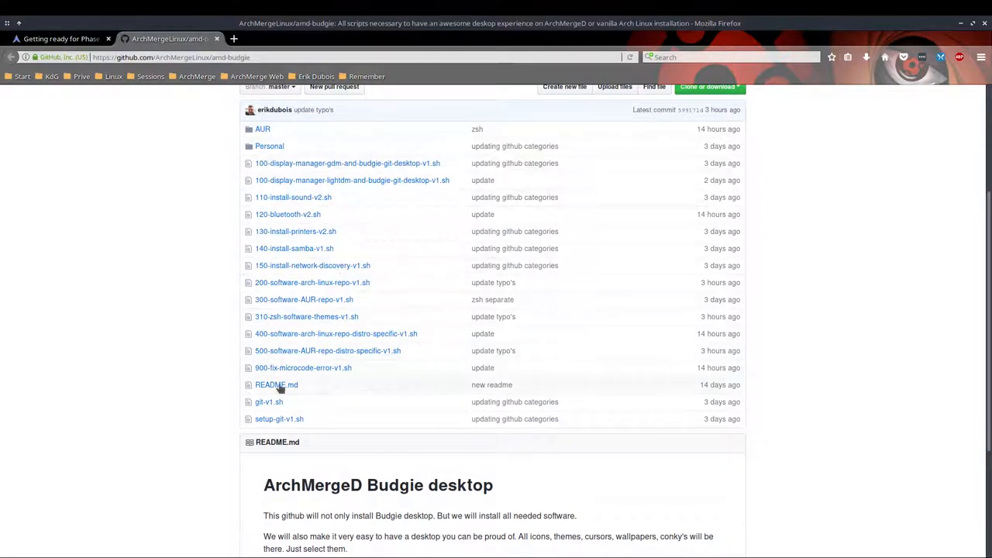
scroll("up", 3)
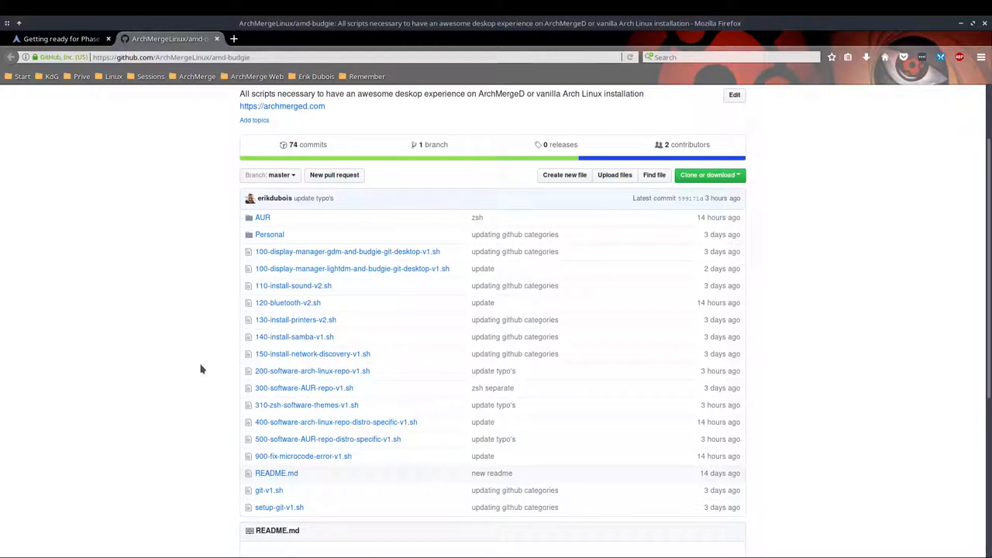
mouse_move(293, 332)
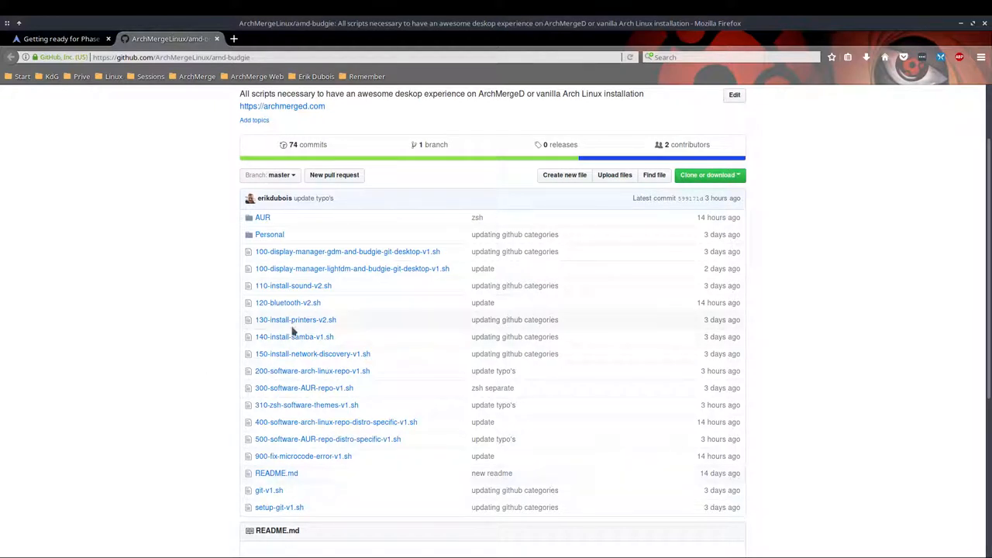
mouse_move(313, 401)
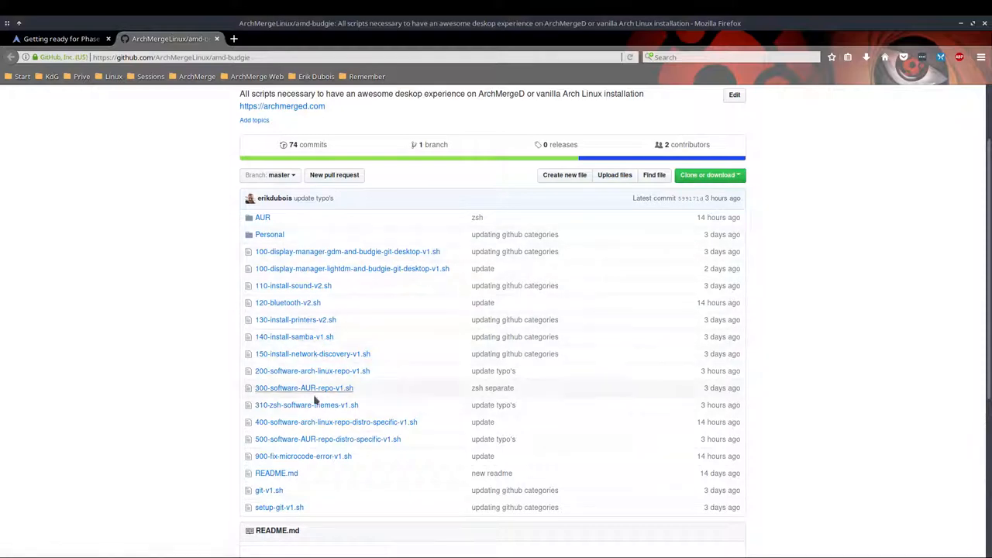
mouse_move(313, 379)
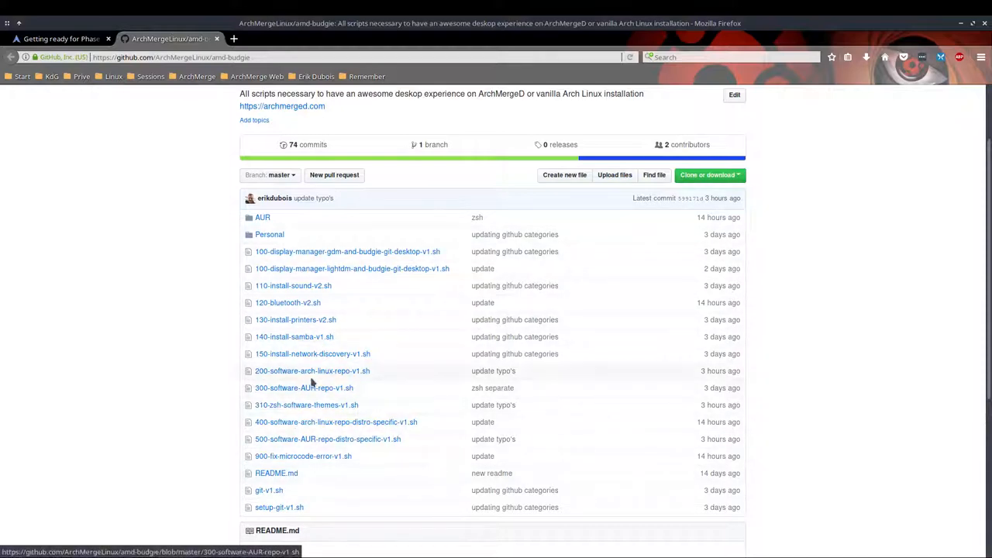
left_click(314, 371)
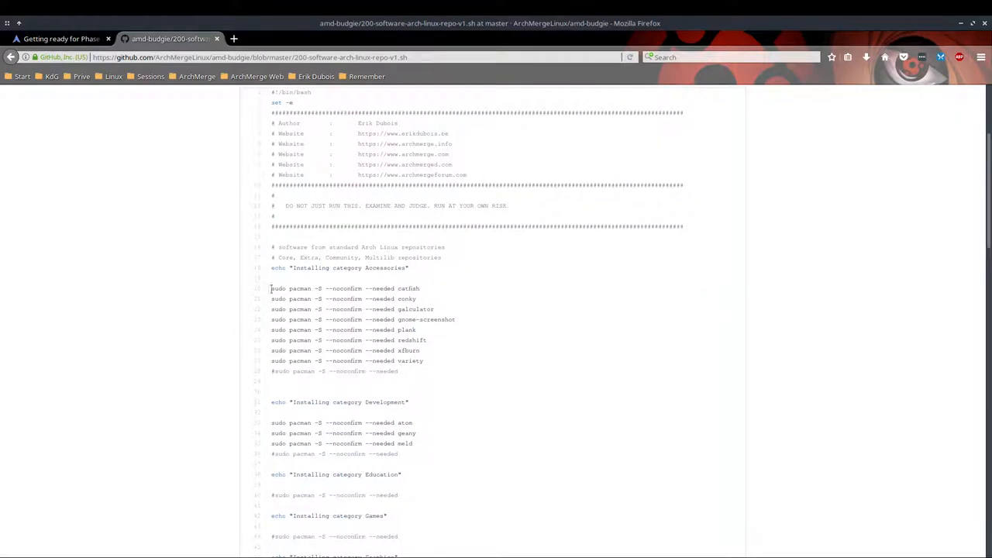
mouse_move(121, 115)
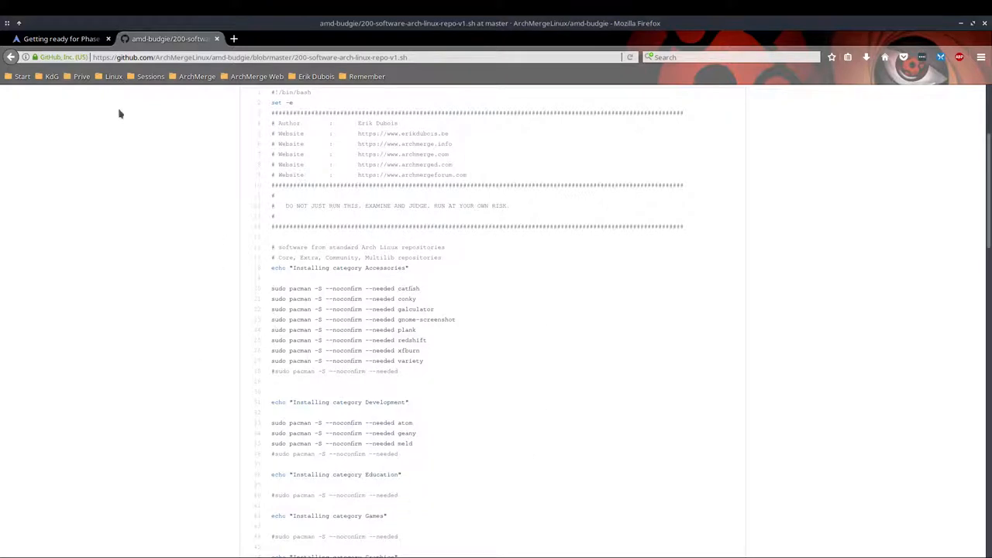
left_click(10, 56)
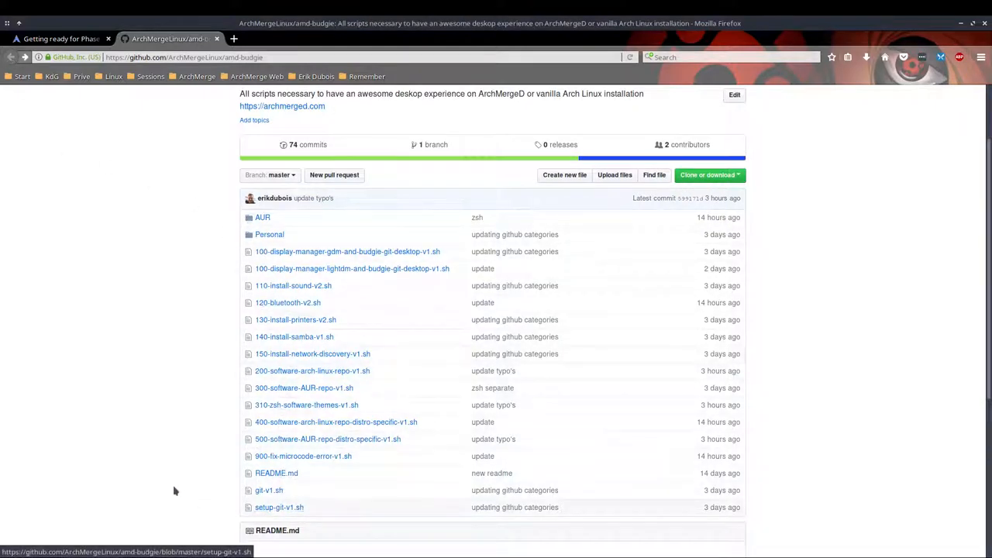
mouse_move(109, 366)
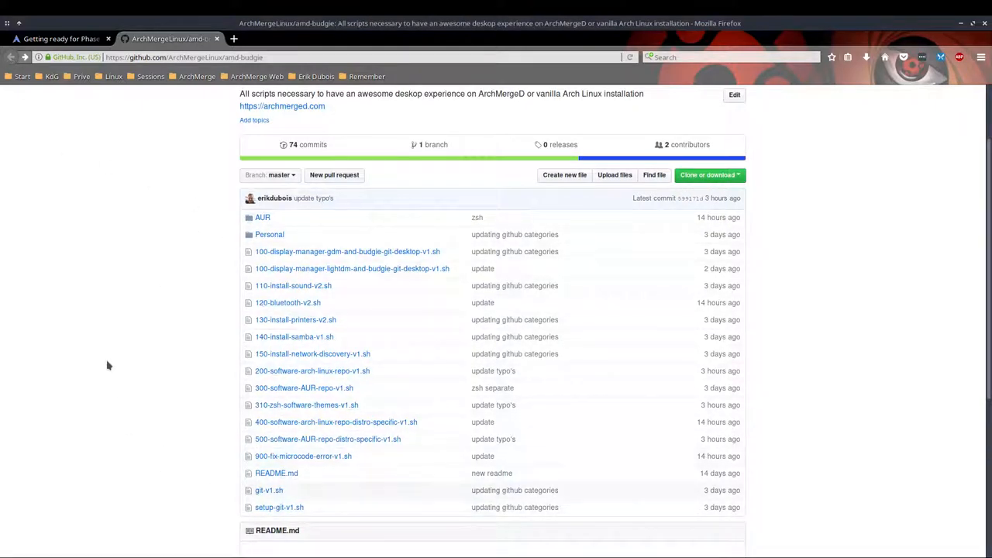
scroll("up", 3)
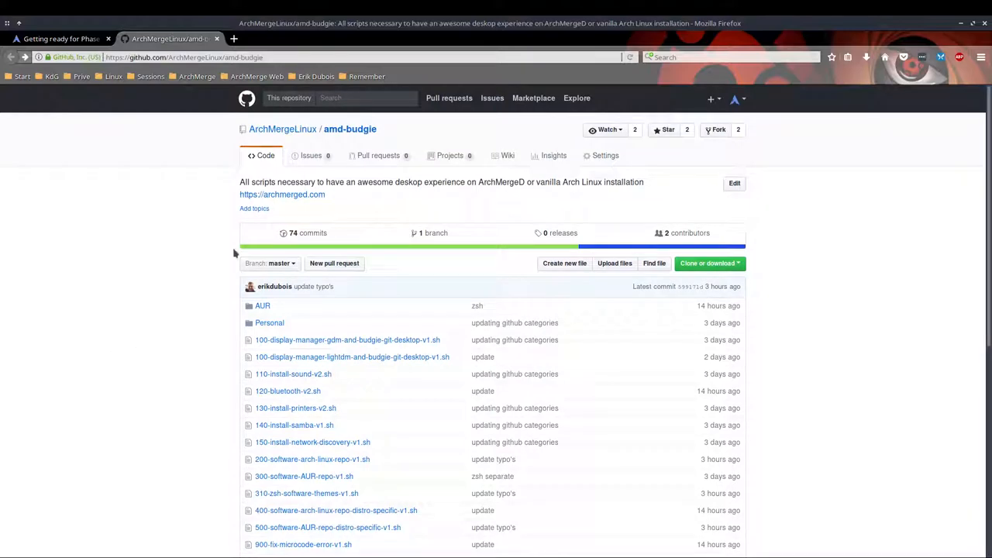
- Visit the ArchMergeLinux organization and look through its amd-i3 repository
left_click(282, 129)
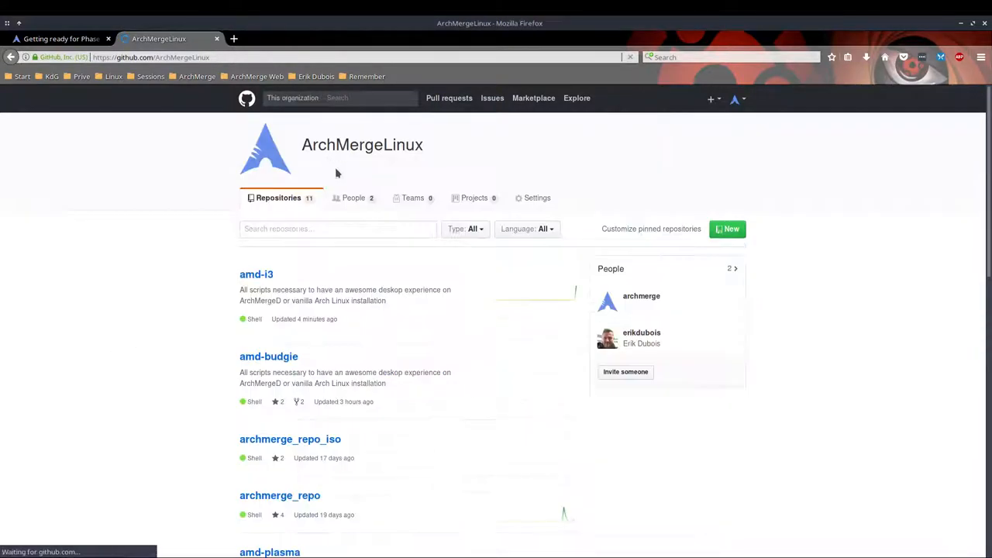
left_click(256, 273)
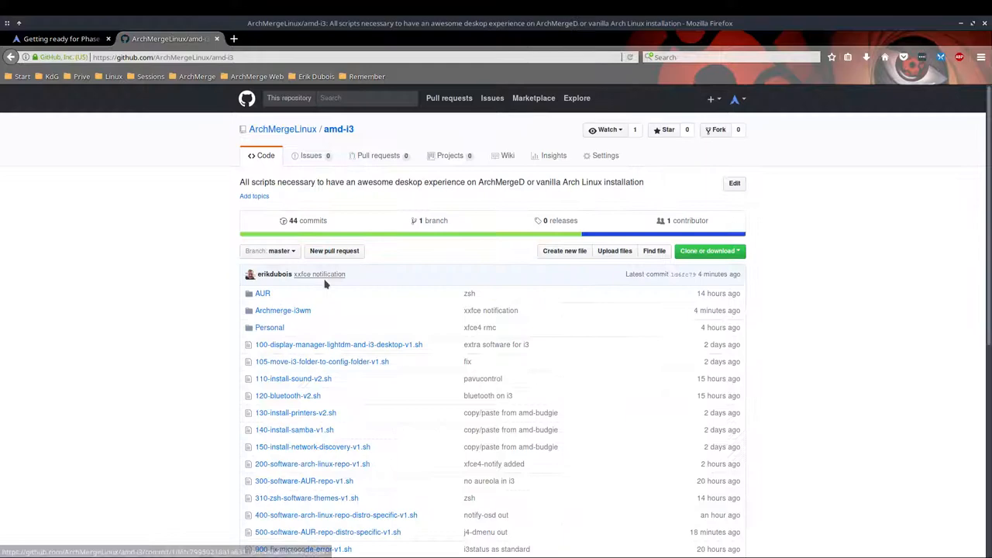
scroll("down", 3)
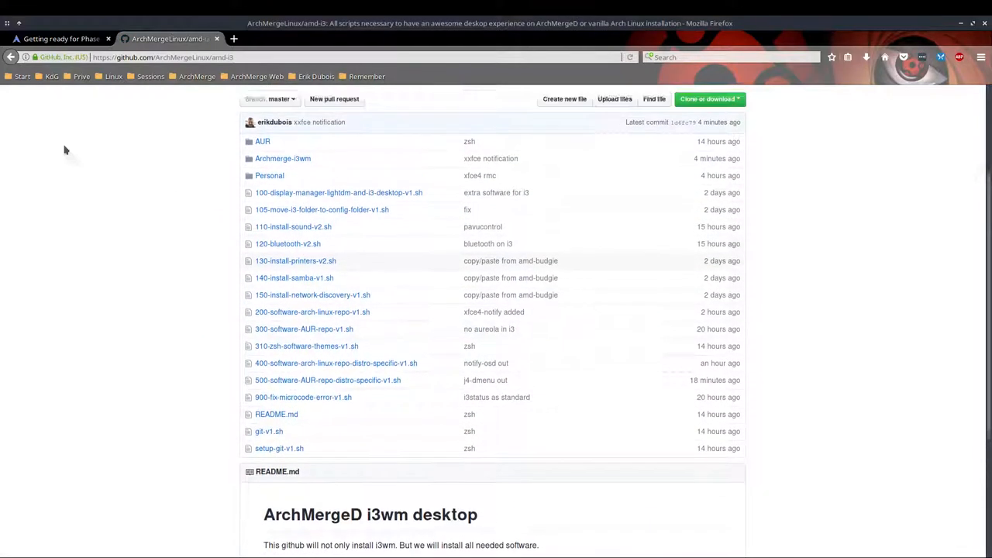
scroll("up", 3)
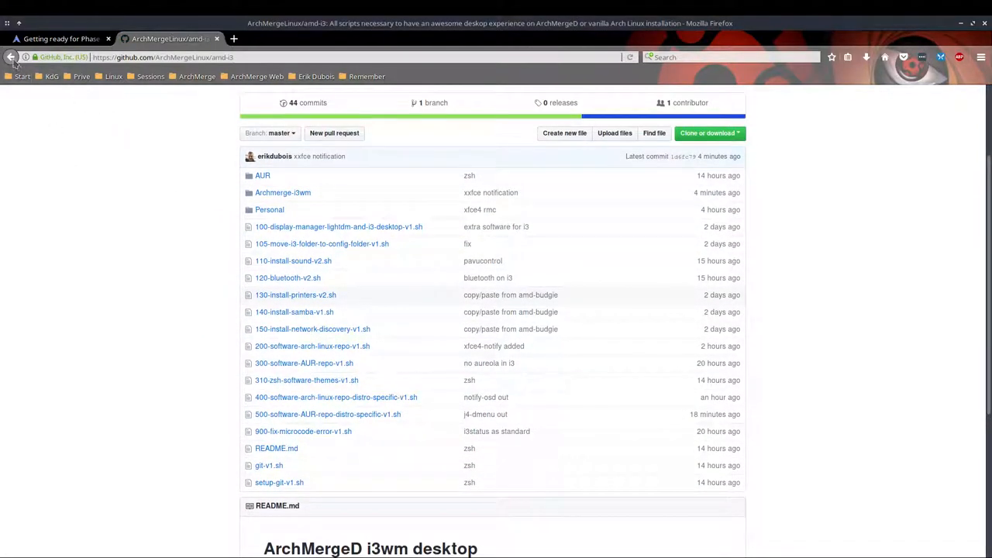
- View the ArchMergeLinux repository list, then leave GitHub for the getting-ready article
left_click(11, 56)
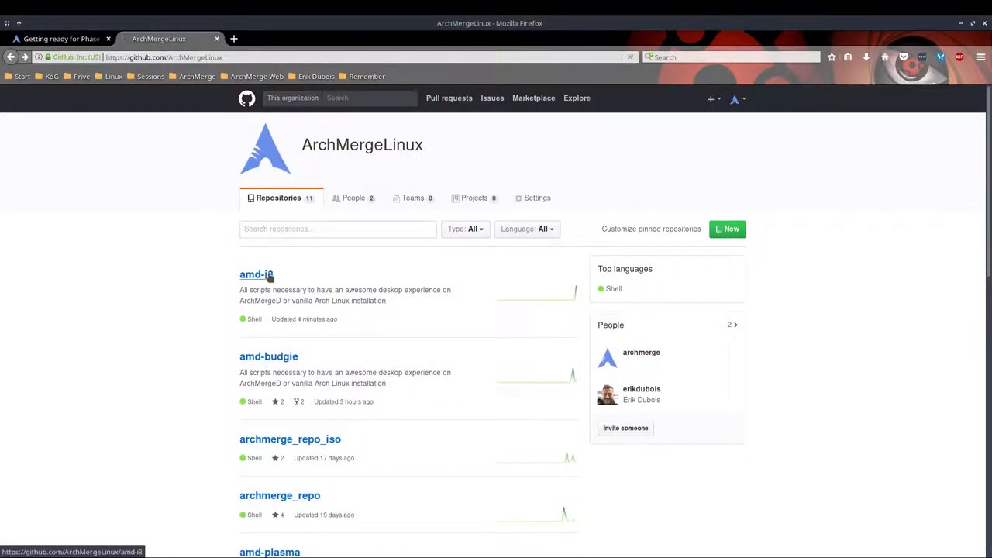
left_click(256, 275)
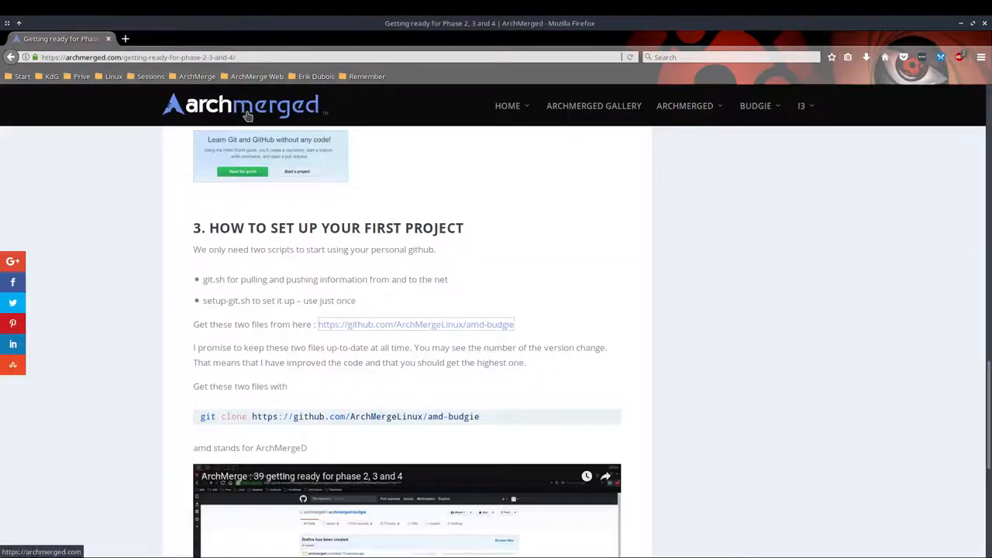
- Review the article's first-project section, then head to the I3 Gallery post via the site header menus
scroll("up", 3)
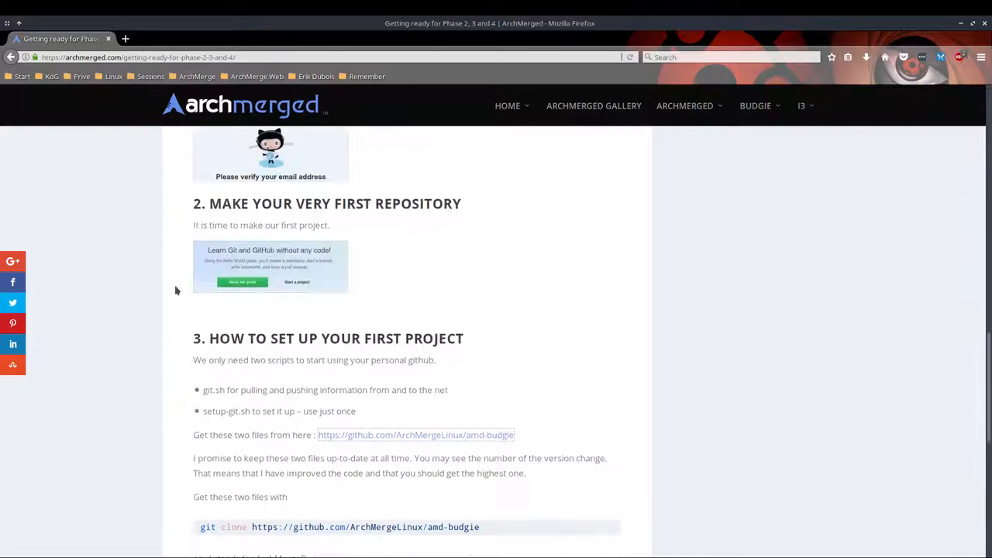
scroll("up", 3)
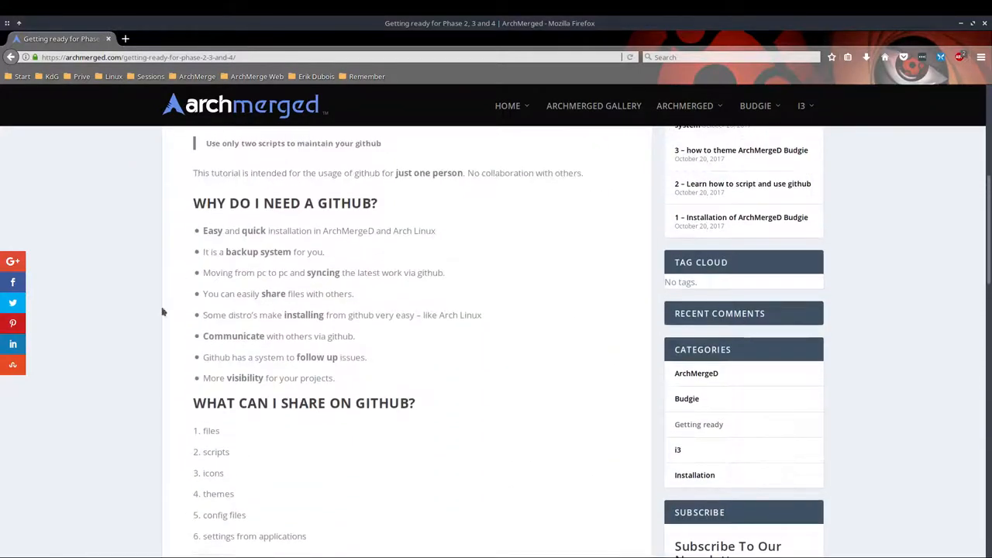
scroll("down", 3)
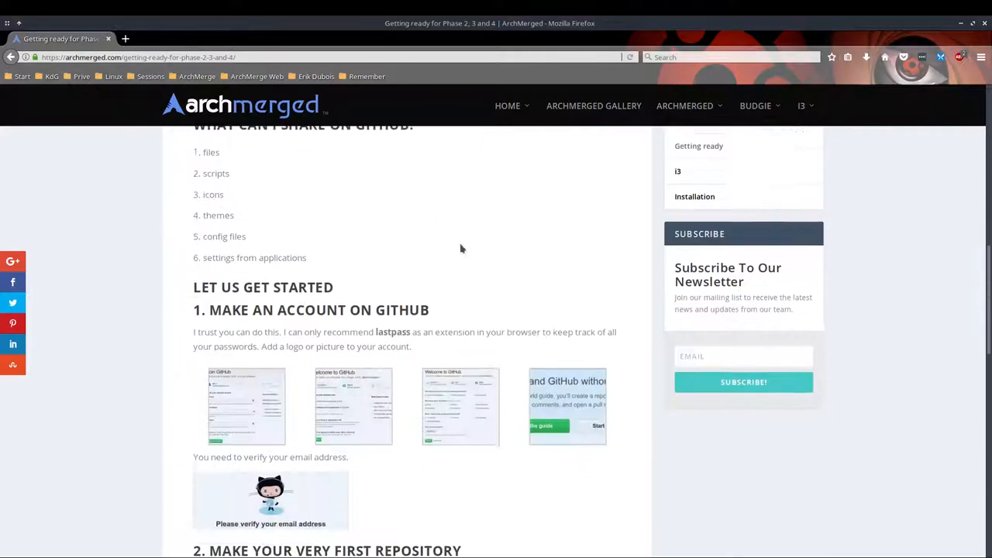
scroll("down", 3)
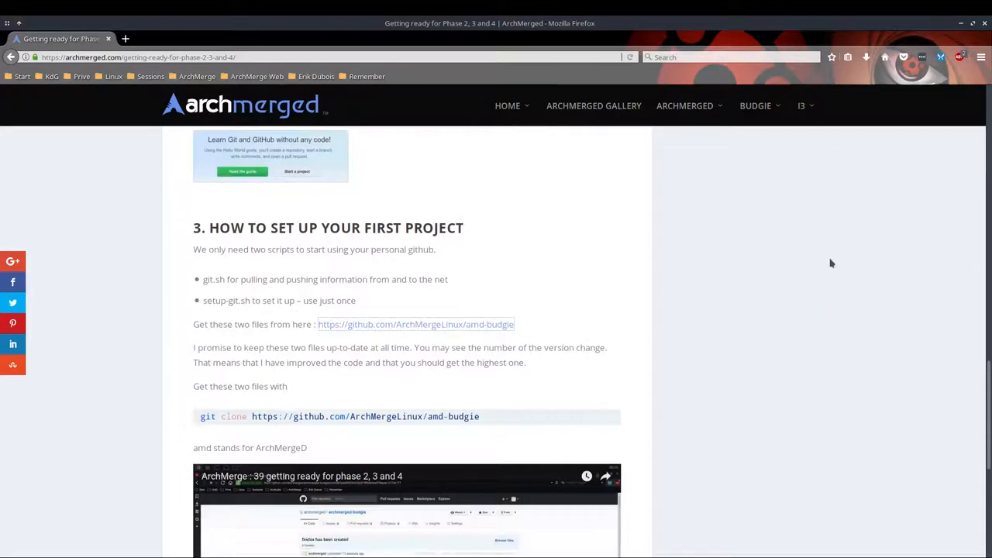
left_click(757, 106)
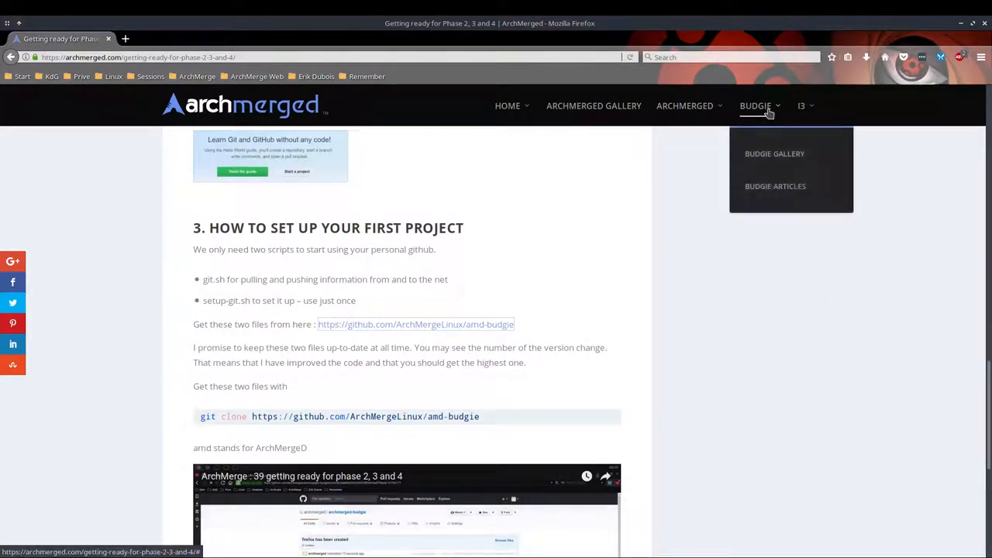
mouse_move(776, 186)
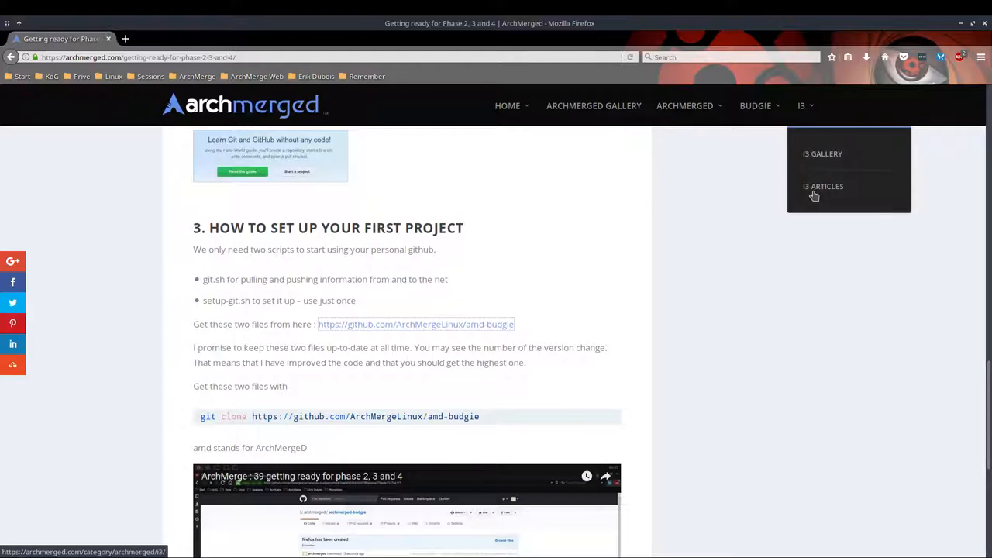
left_click(822, 153)
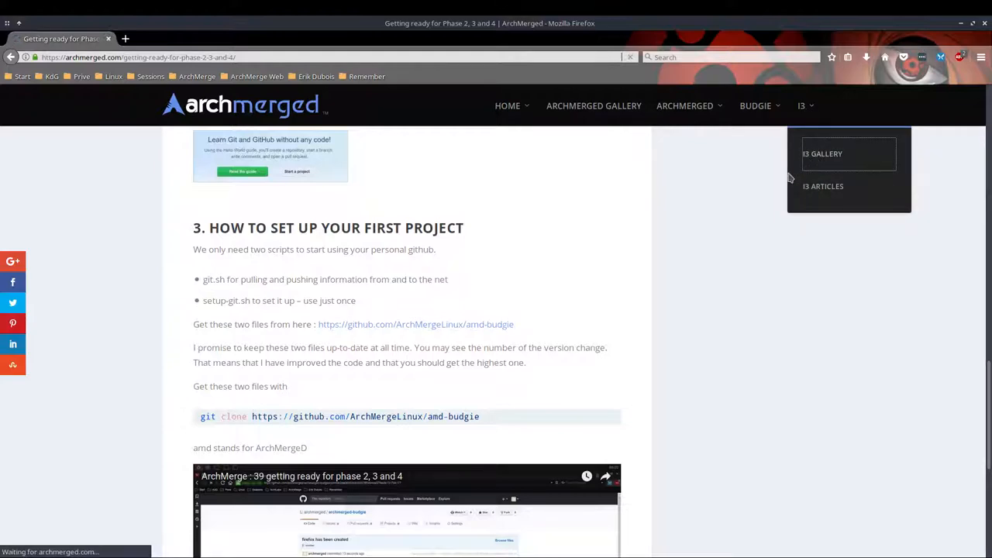
- Skim the i3 gallery post, then go back through history to the Category: Budgie page
left_click(822, 154)
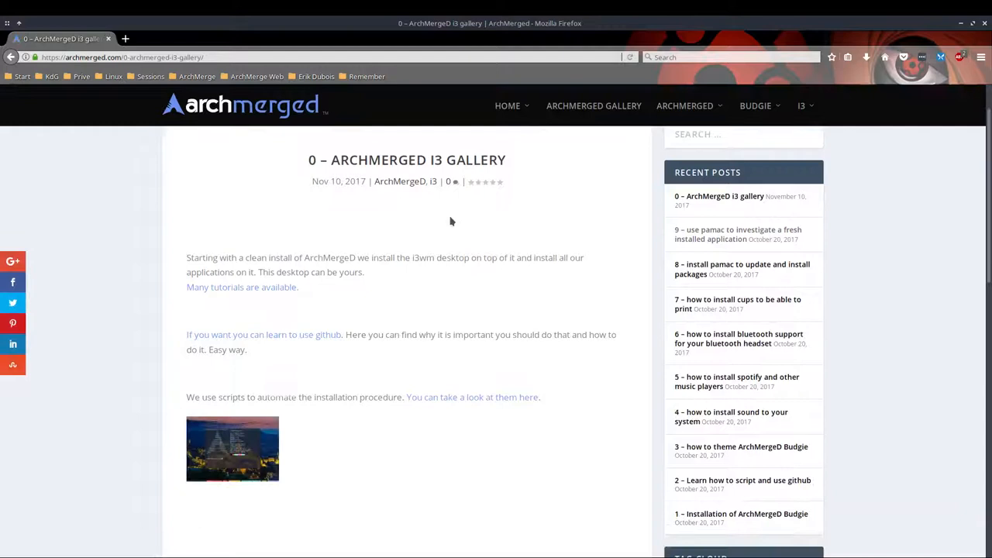
scroll("down", 3)
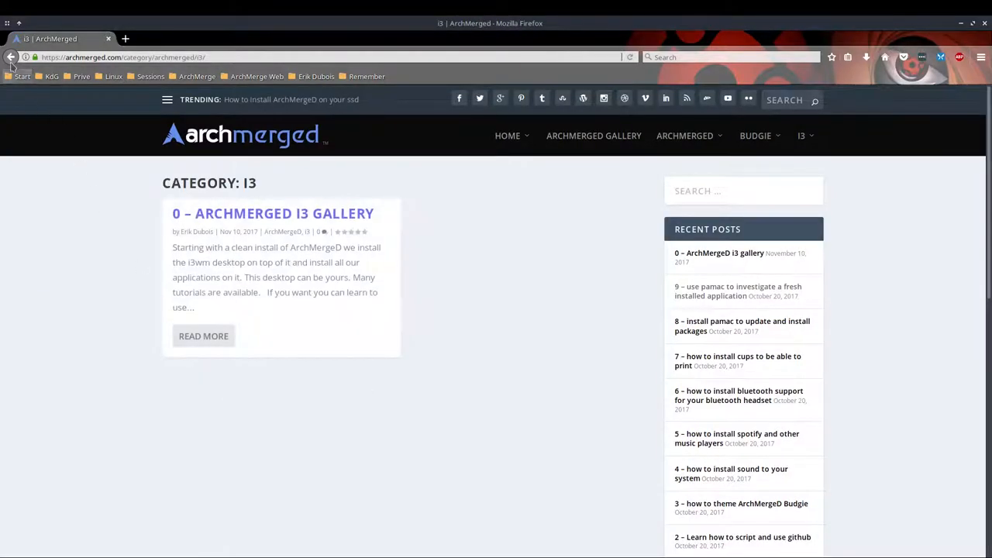
left_click(273, 214)
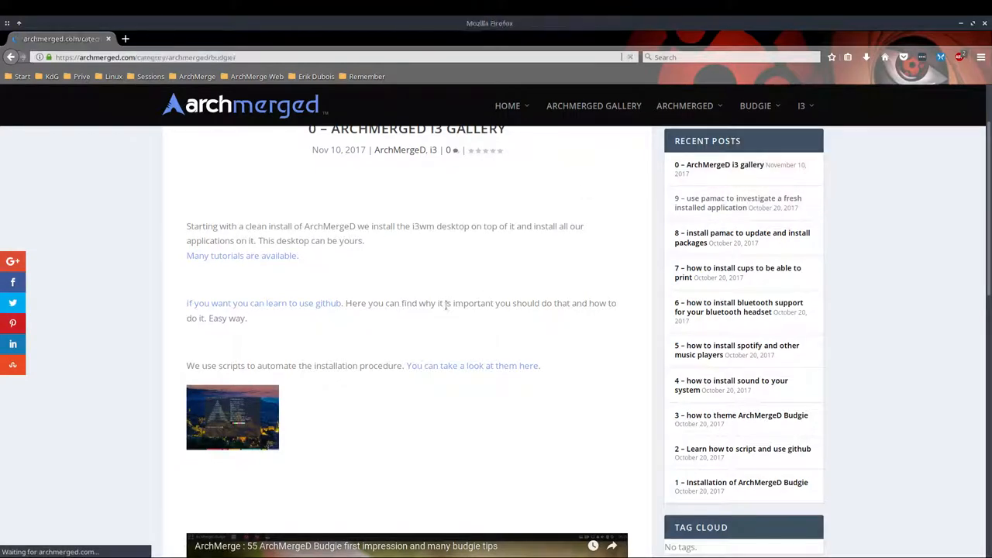
left_click(757, 106)
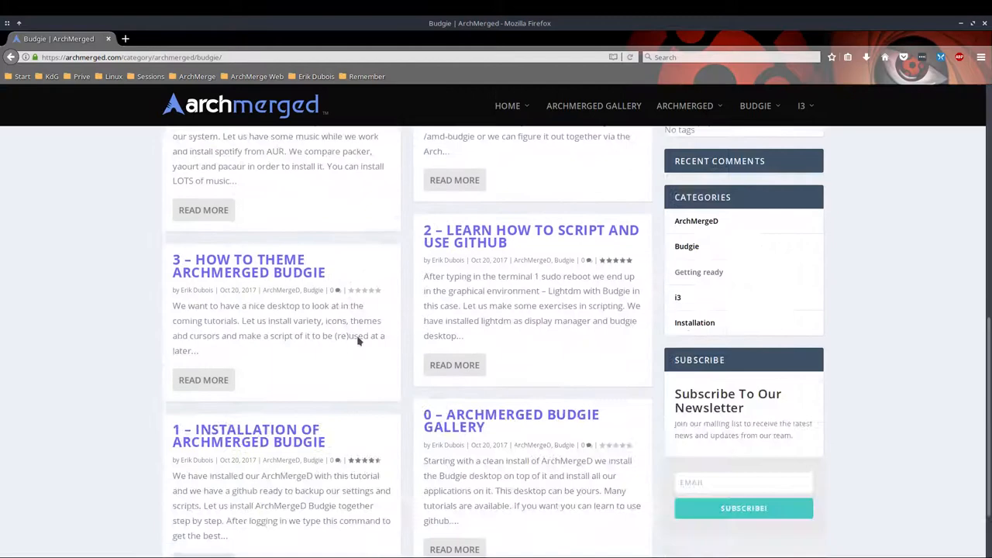
- Look through the Budgie category's tutorial posts and return to its top
scroll("down", 3)
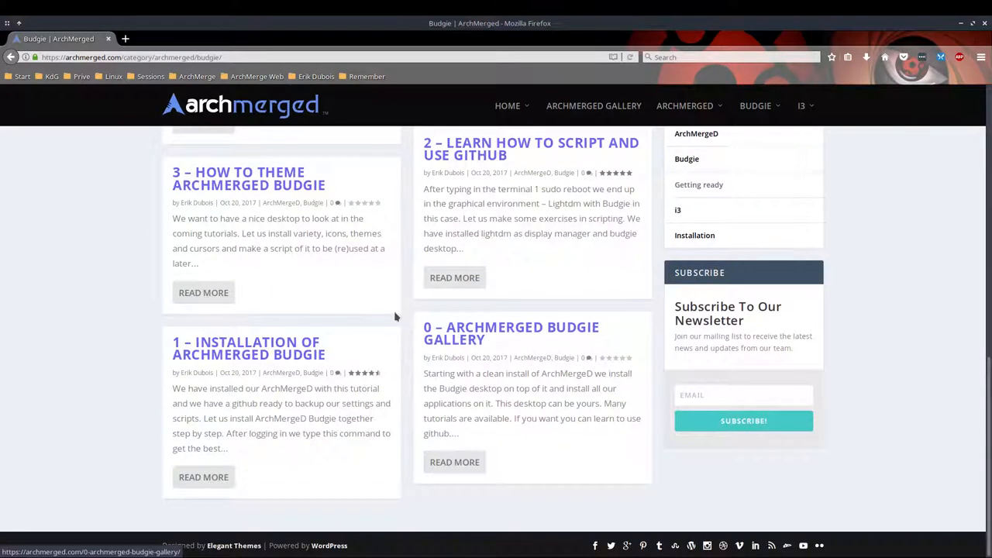
mouse_move(366, 152)
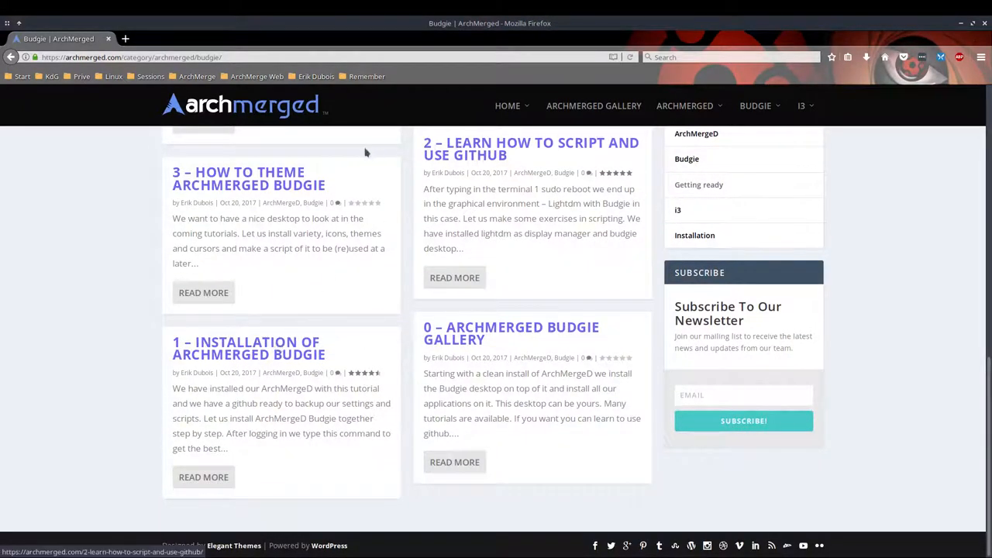
scroll("up", 3)
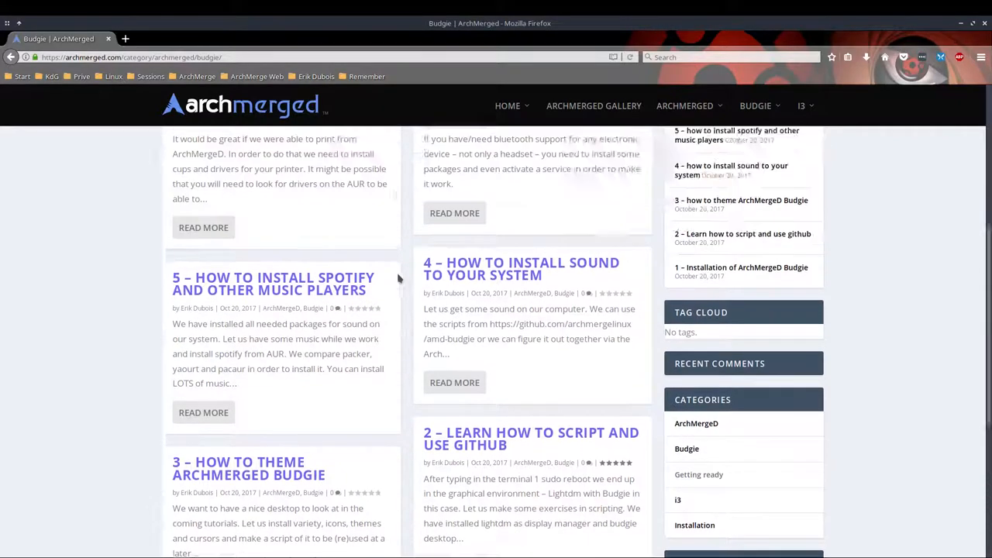
scroll("up", 3)
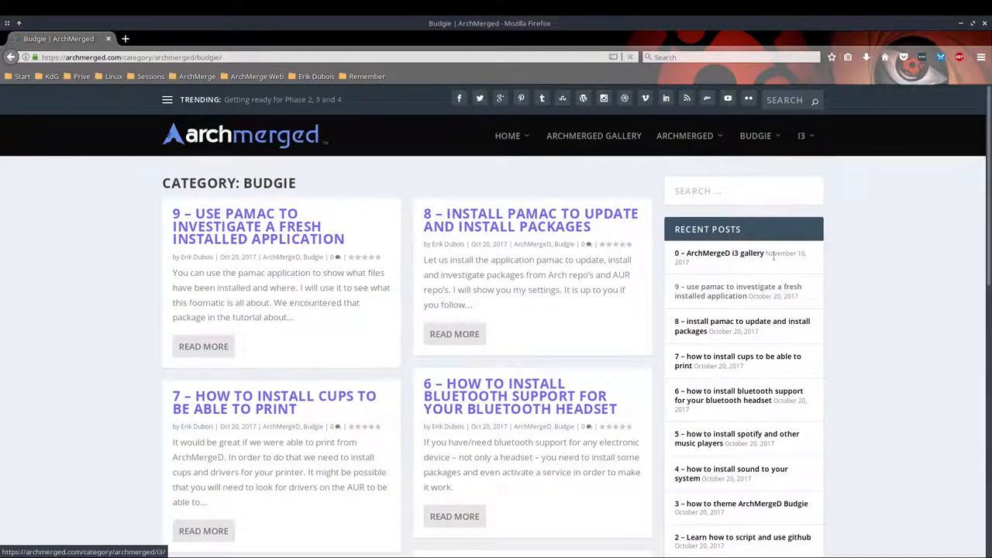
left_click(801, 136)
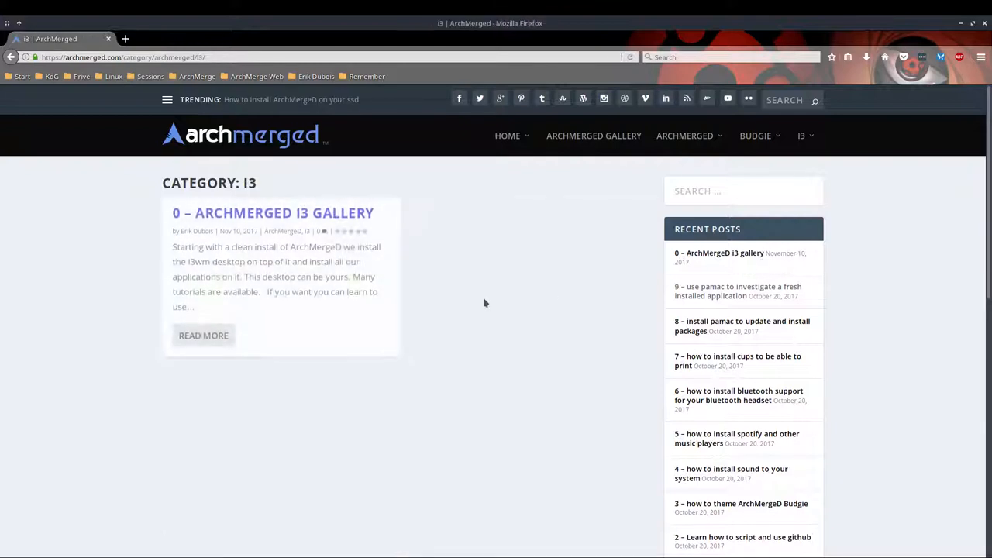
mouse_move(223, 399)
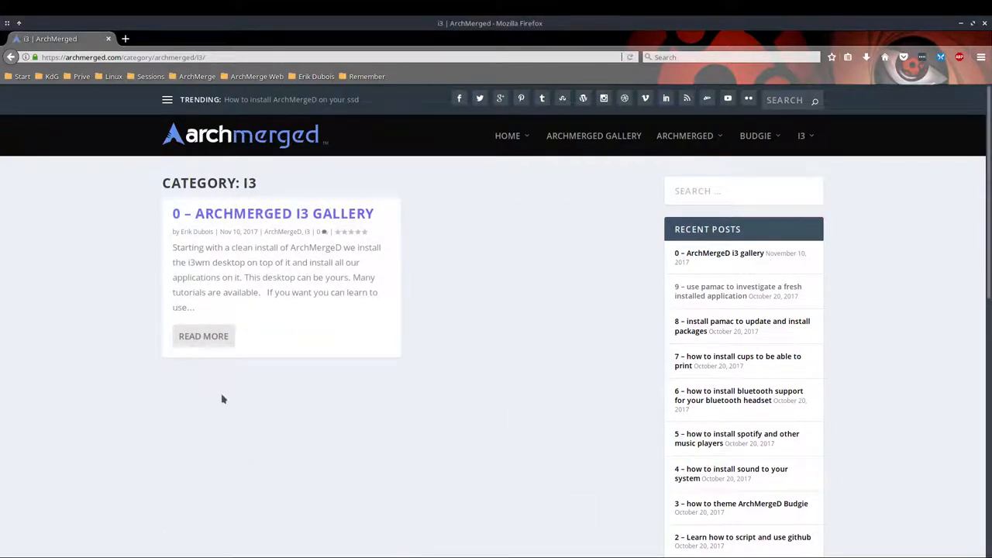
mouse_move(336, 440)
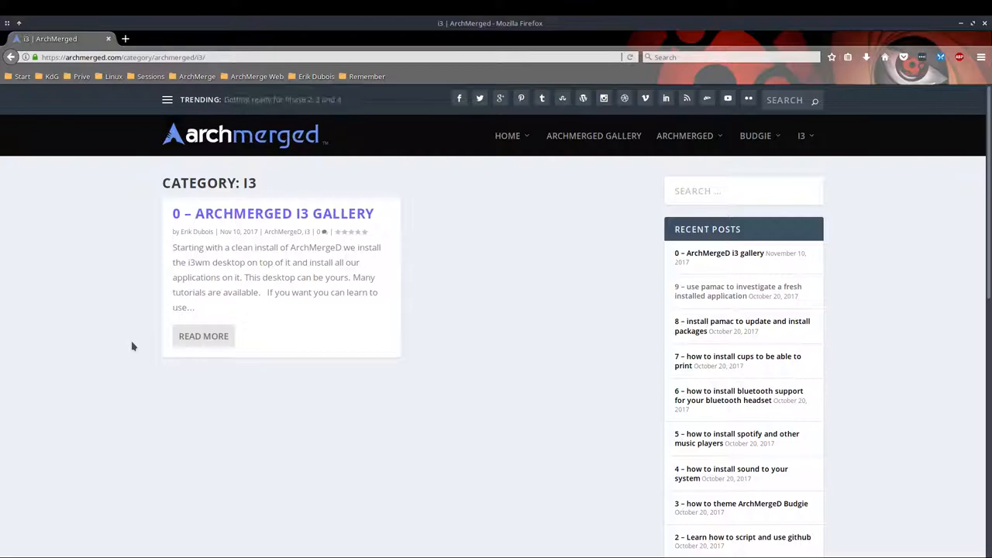
mouse_move(594, 136)
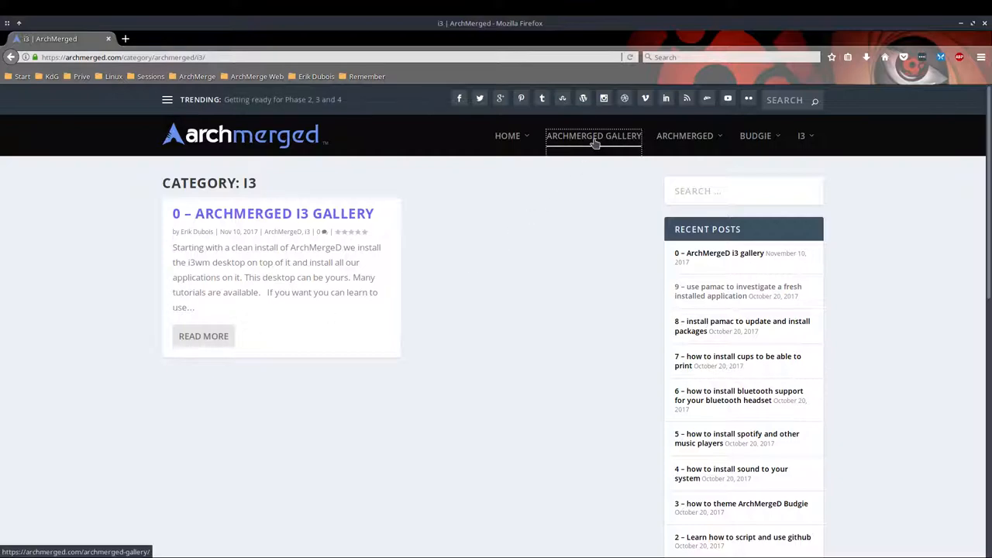
left_click(594, 137)
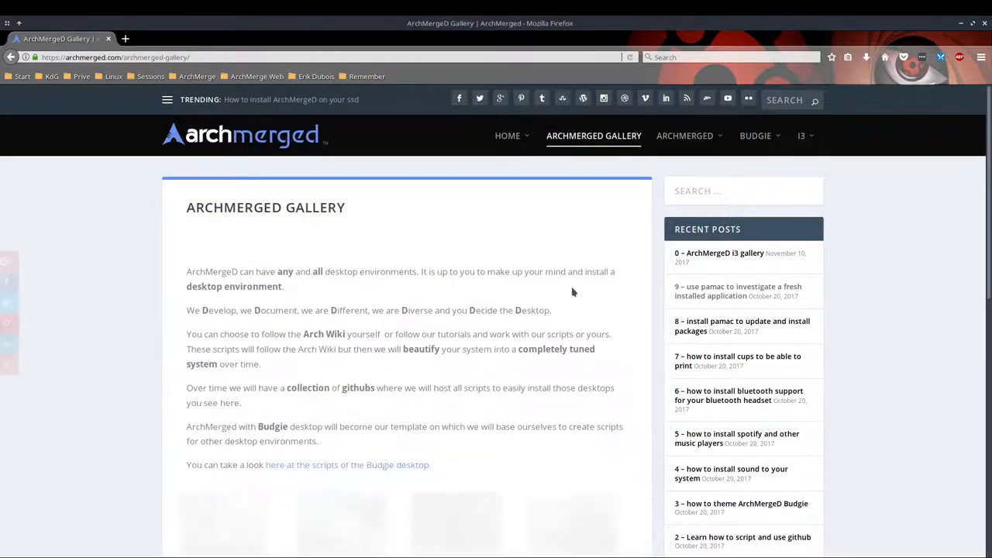
scroll("down", 3)
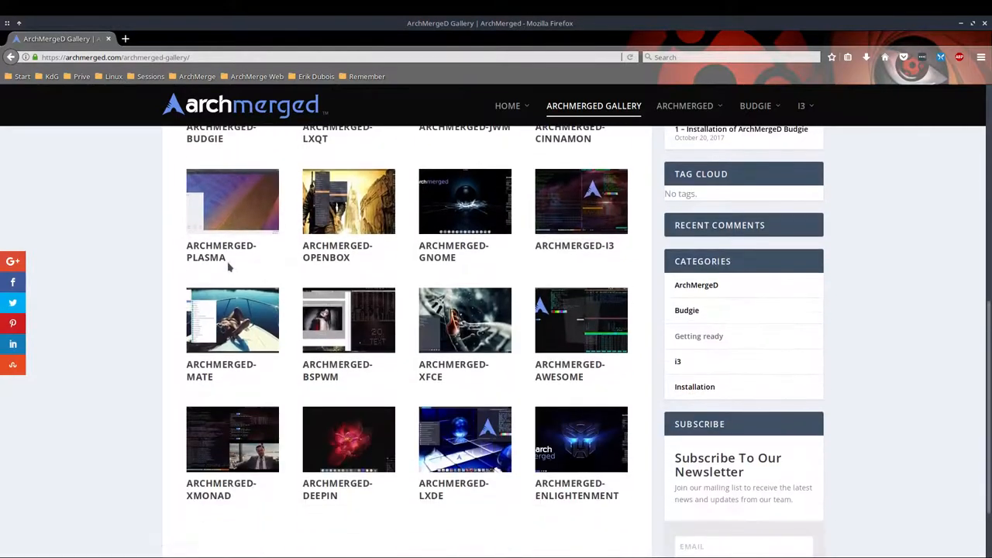